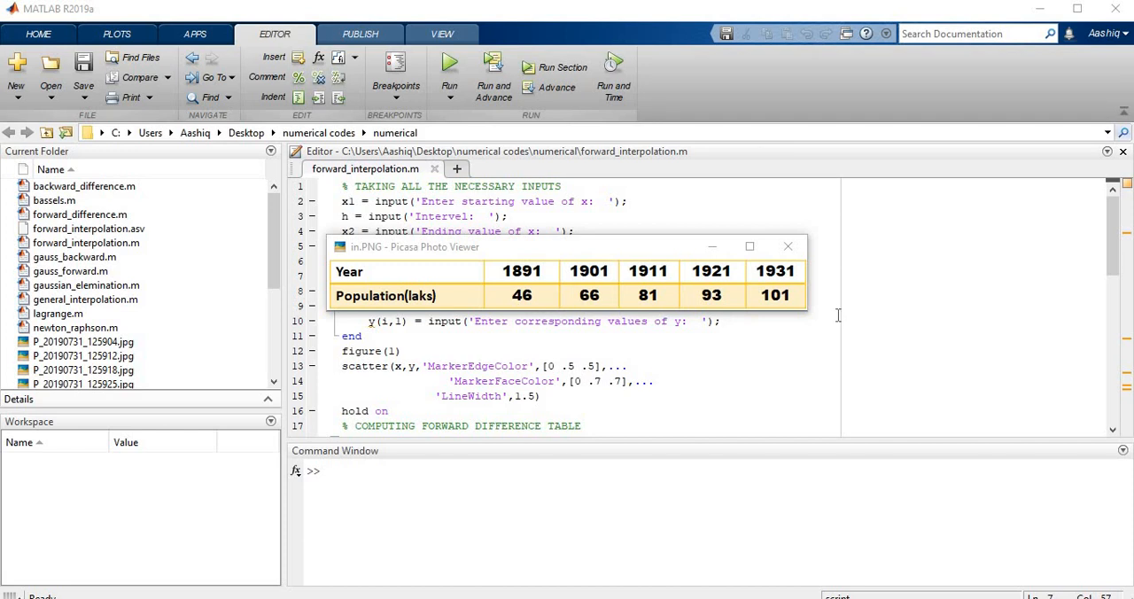
pyautogui.moveTo(819, 271)
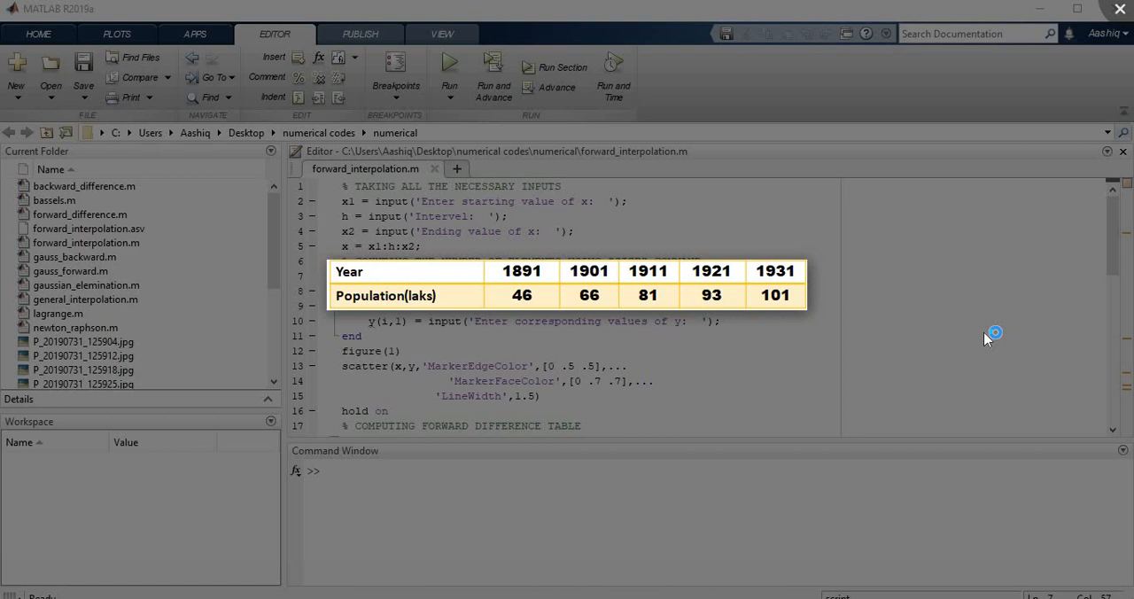
pyautogui.moveTo(988, 339)
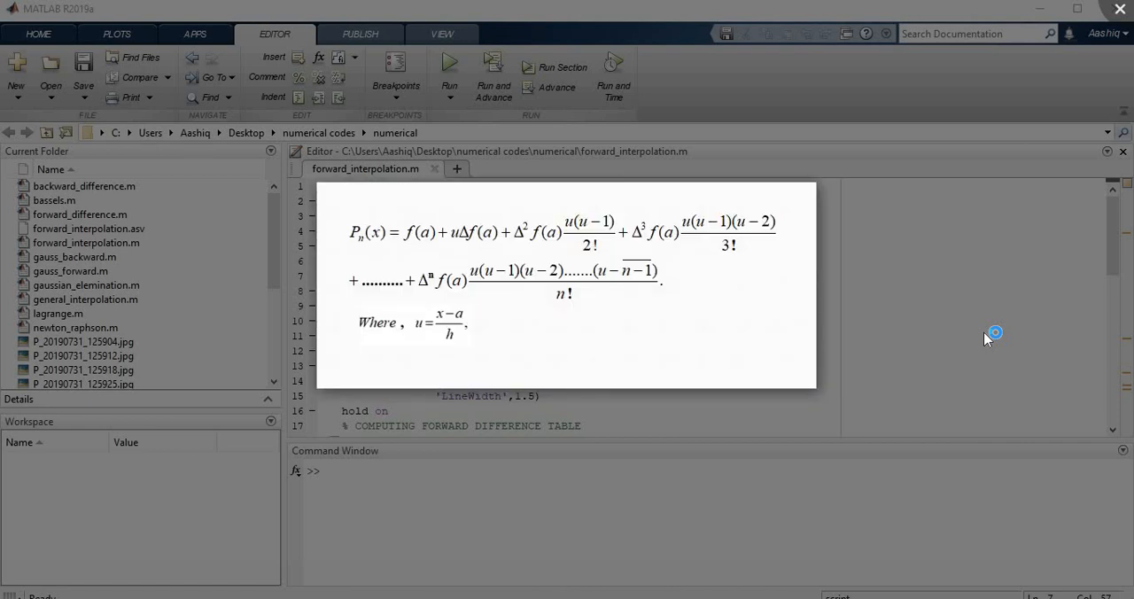
pyautogui.moveTo(987, 339)
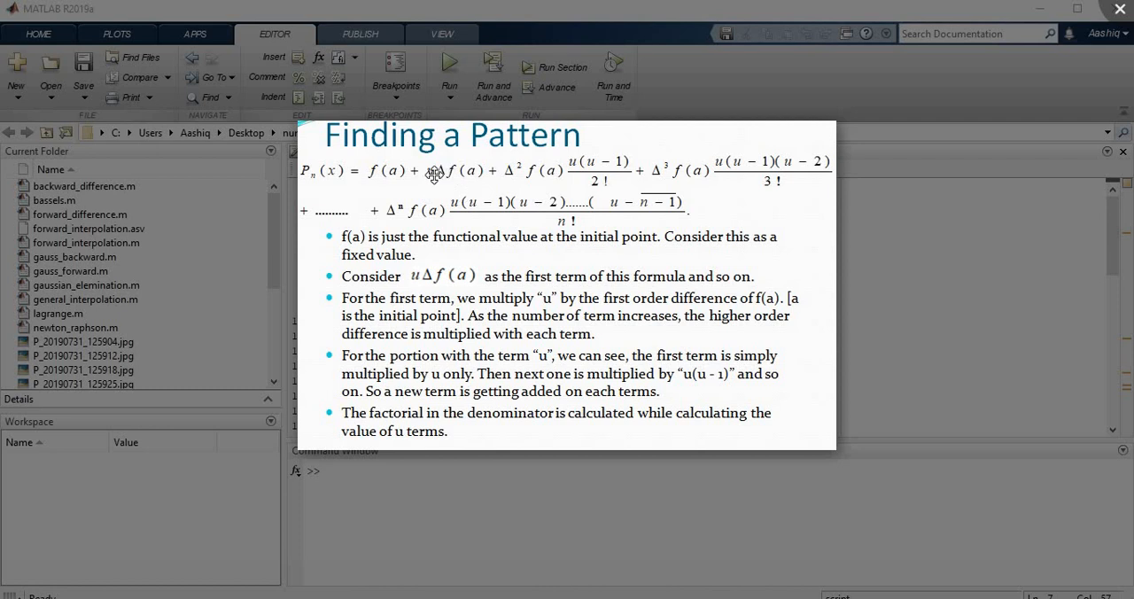
pyautogui.moveTo(488, 172)
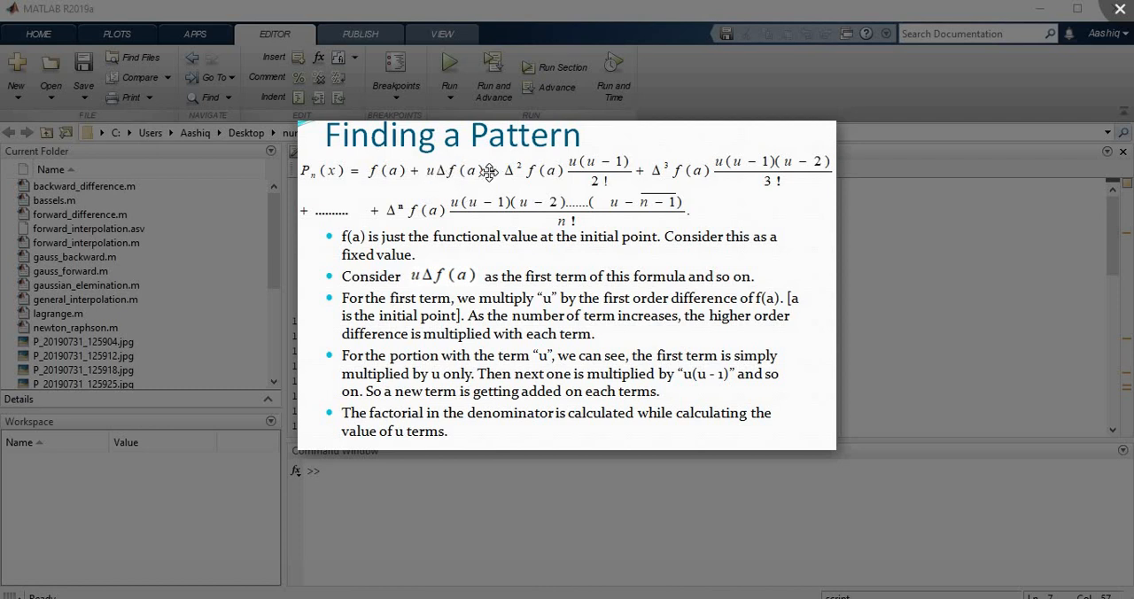
pyautogui.moveTo(732, 180)
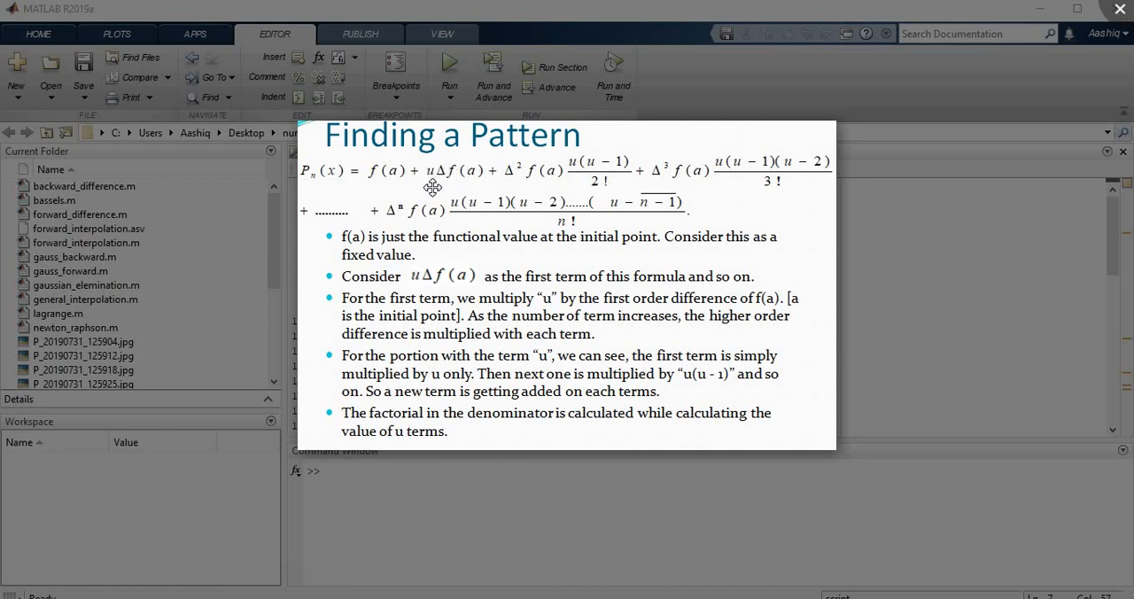
pyautogui.moveTo(434, 168)
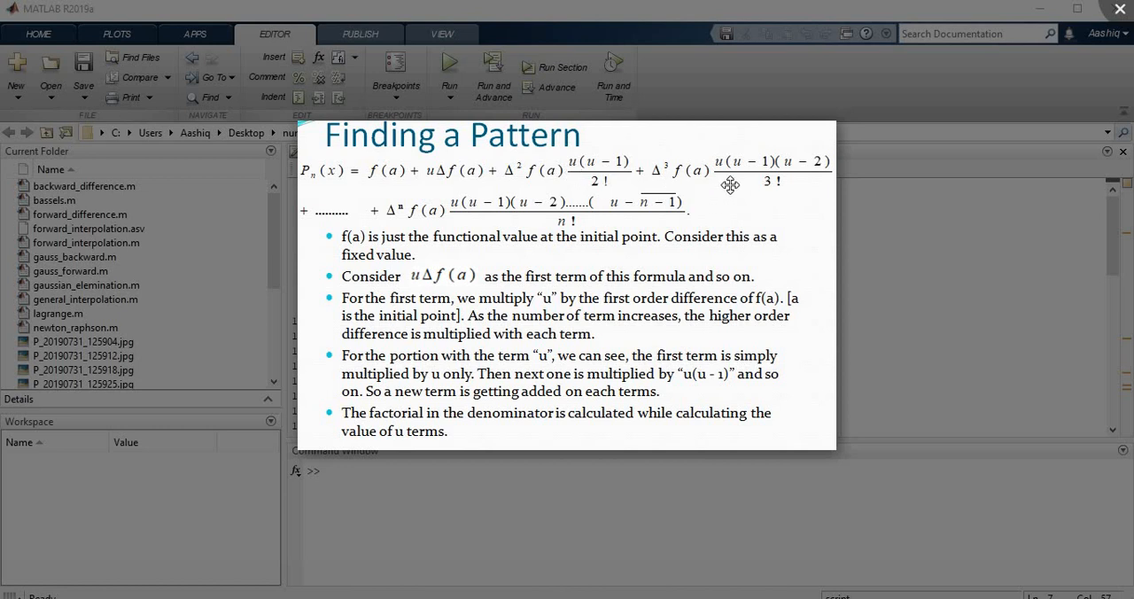
pyautogui.moveTo(824, 170)
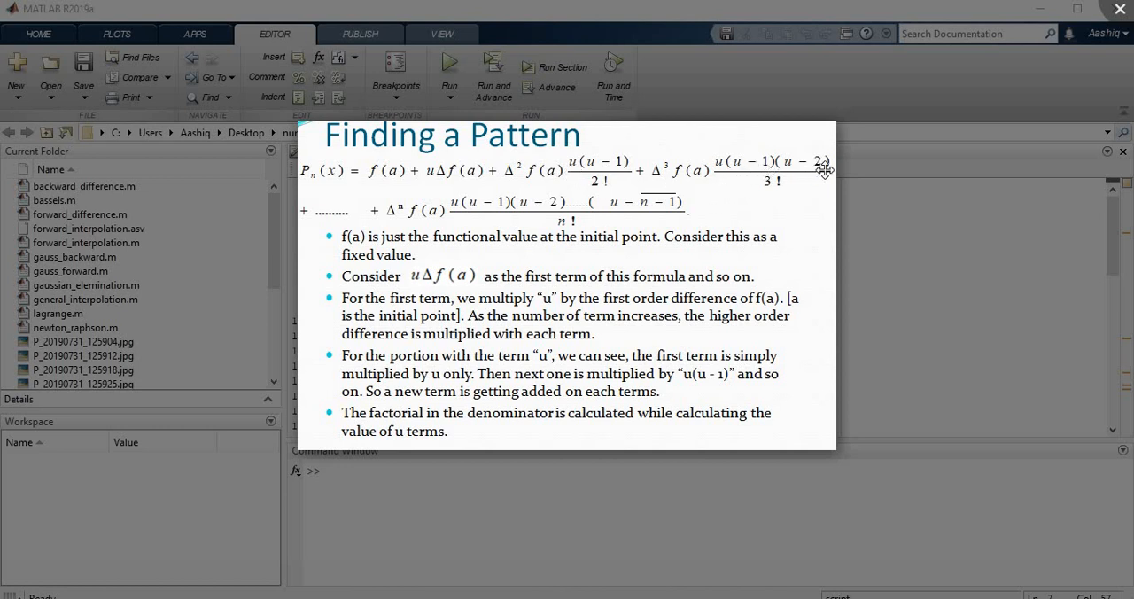
pyautogui.moveTo(756, 169)
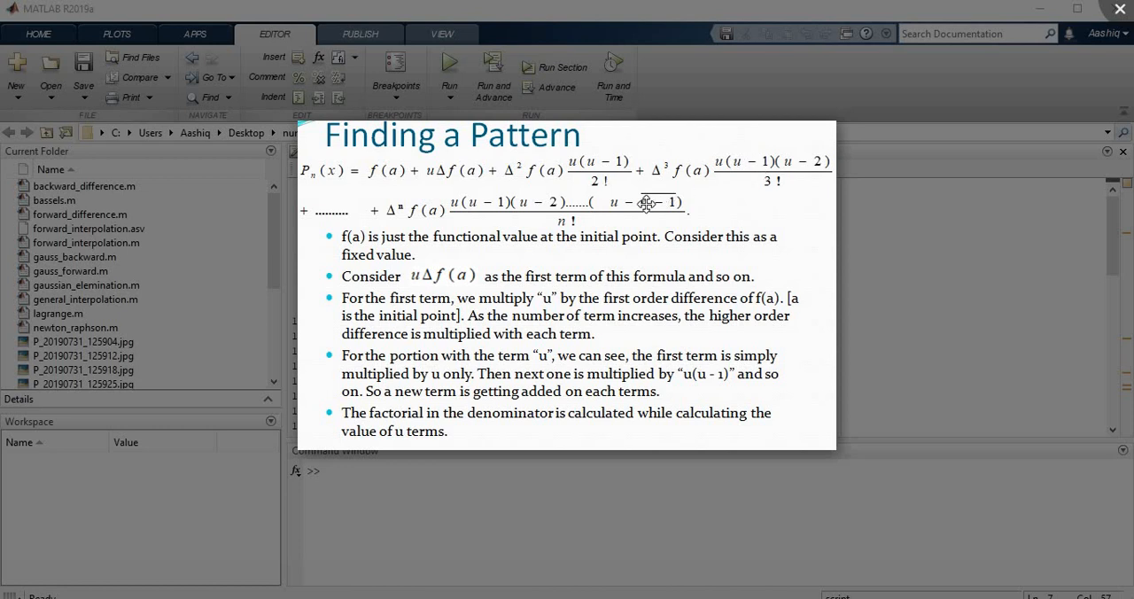
pyautogui.moveTo(674, 182)
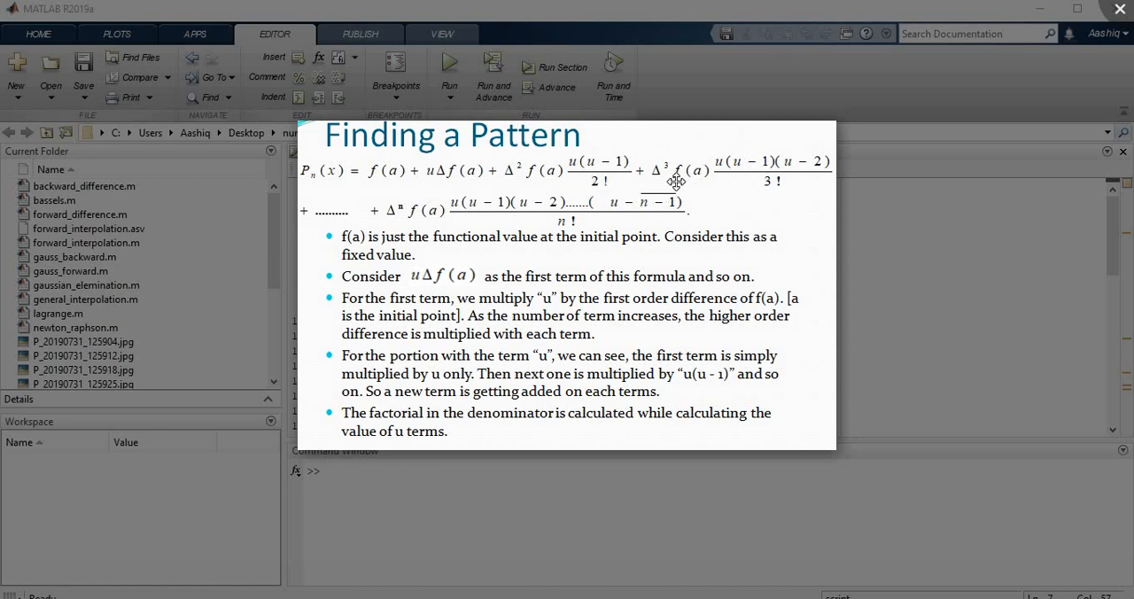
pyautogui.moveTo(747, 202)
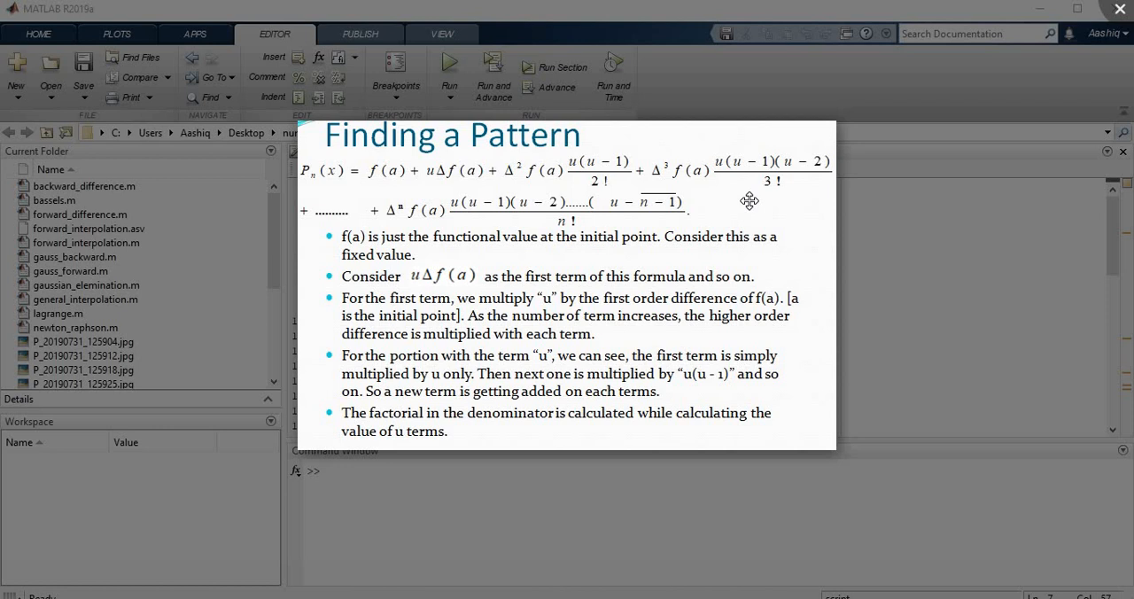
pyautogui.moveTo(450, 206)
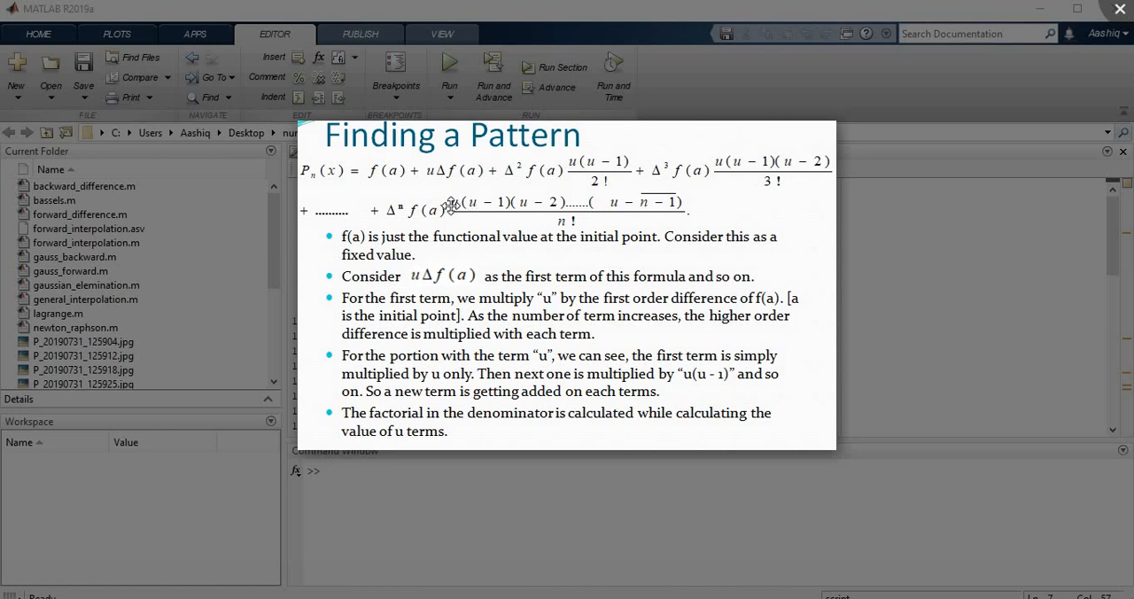
pyautogui.moveTo(449, 188)
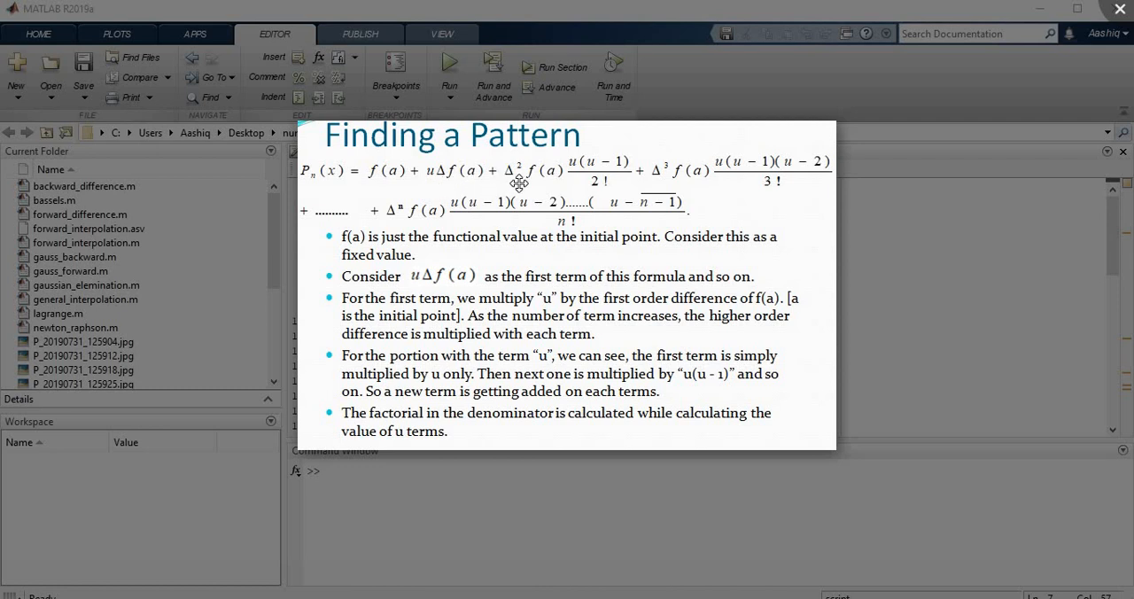
pyautogui.moveTo(544, 188)
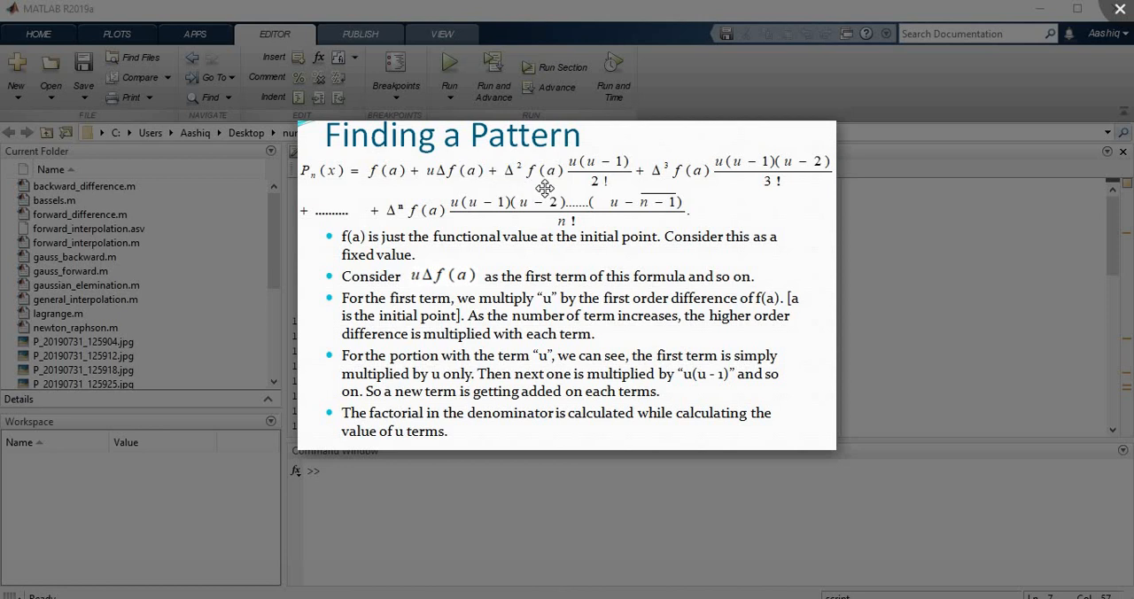
pyautogui.moveTo(682, 196)
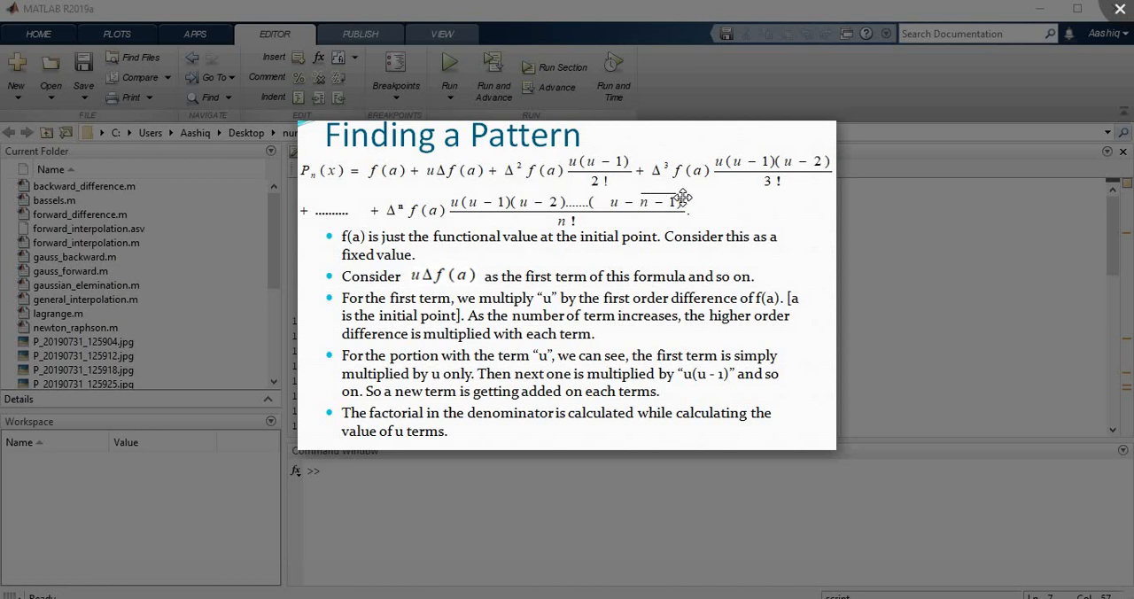
pyautogui.moveTo(401, 220)
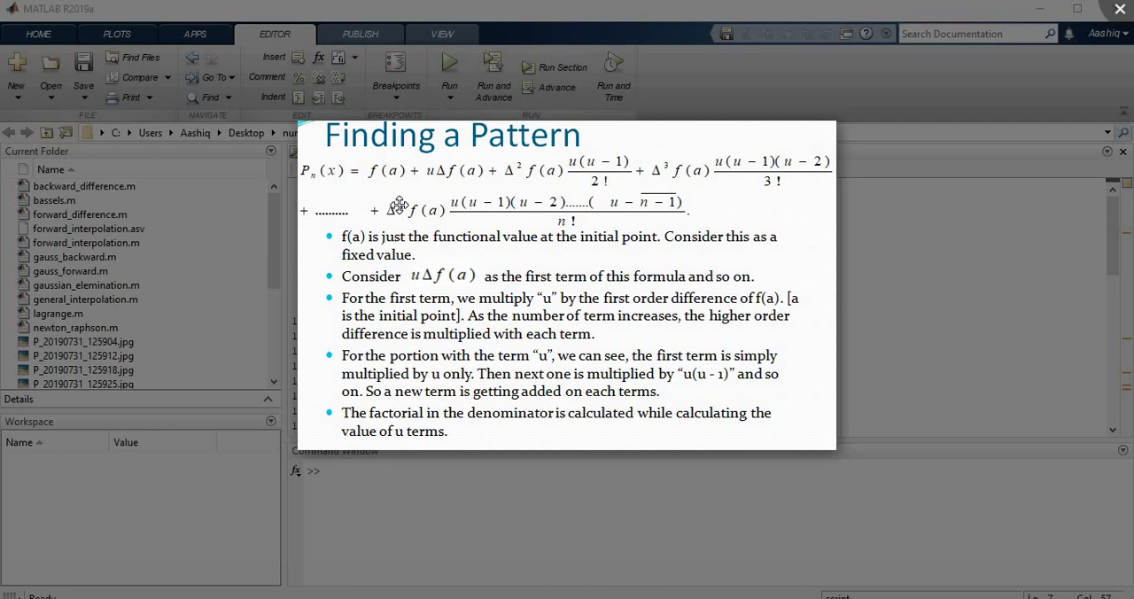
pyautogui.moveTo(408, 204)
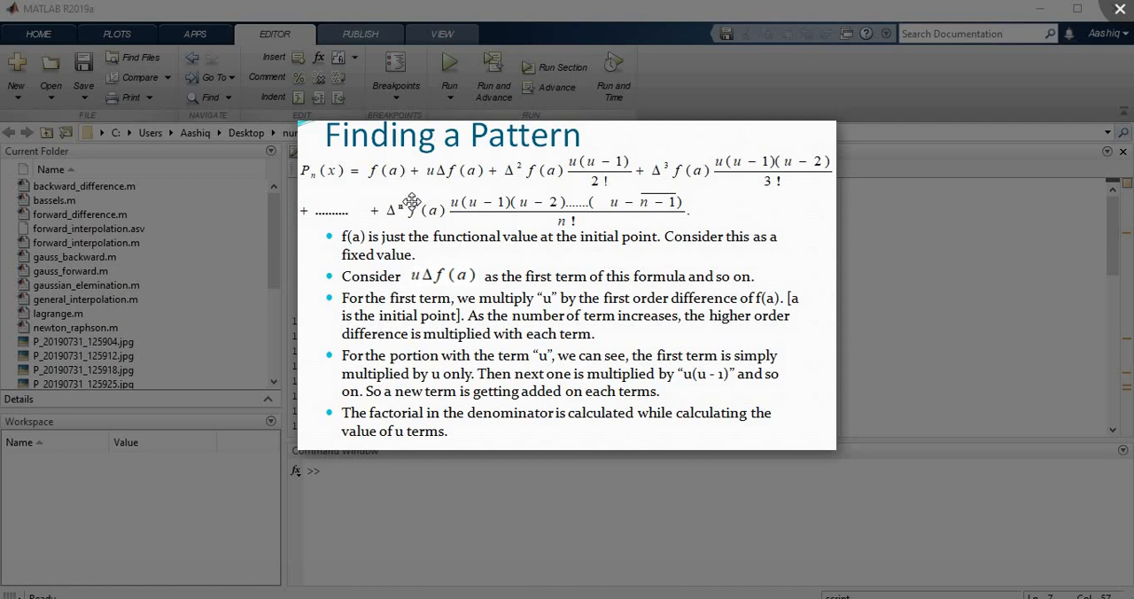
pyautogui.moveTo(433, 224)
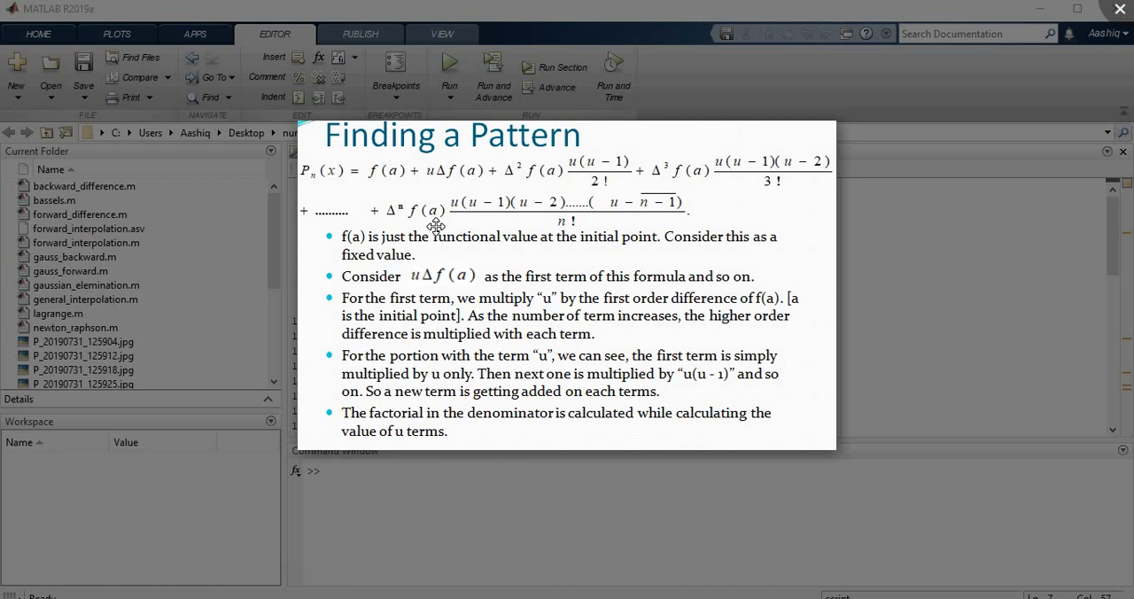
pyautogui.moveTo(541, 209)
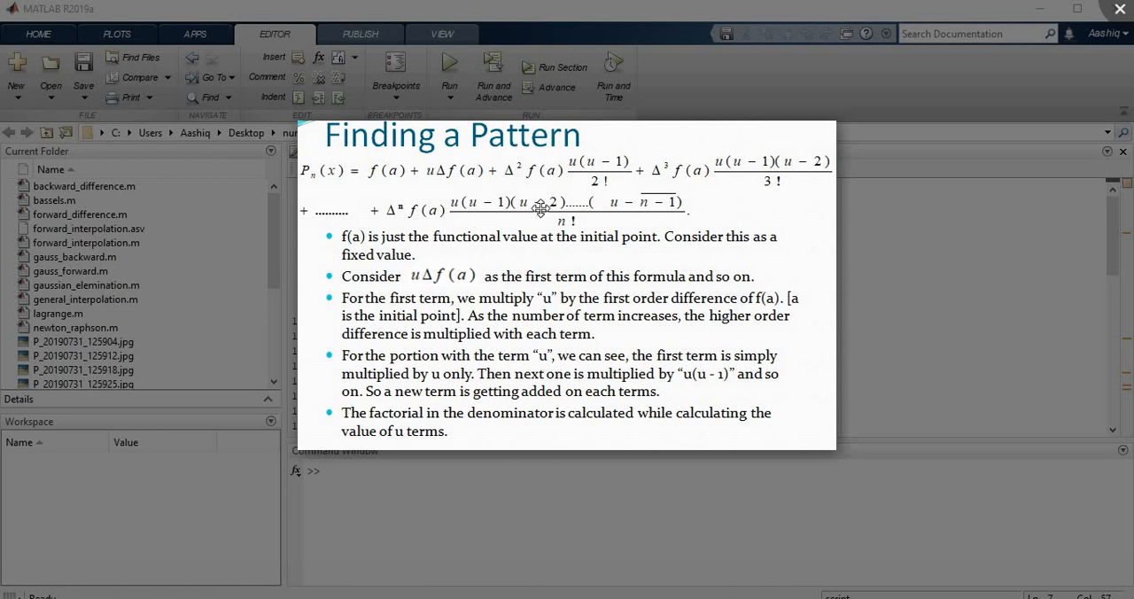
pyautogui.moveTo(593, 200)
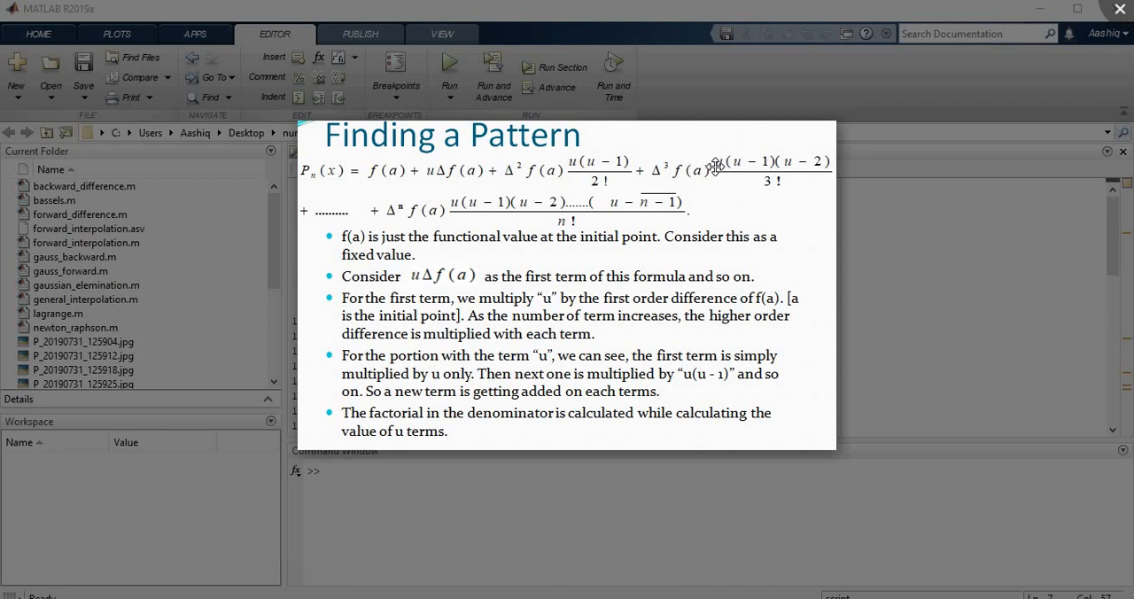
pyautogui.moveTo(797, 157)
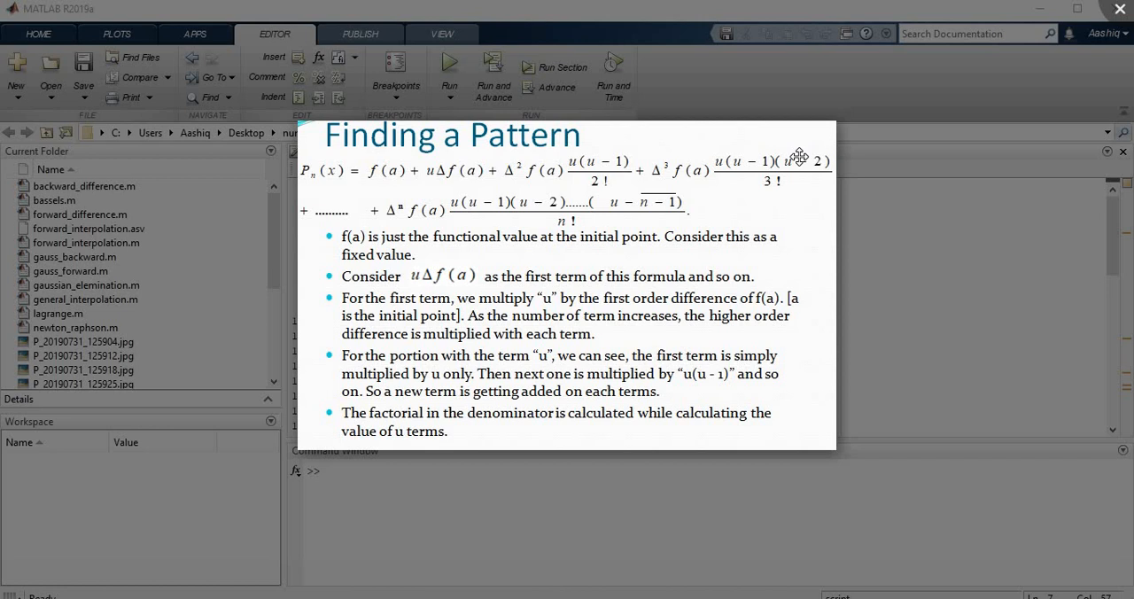
pyautogui.moveTo(859, 147)
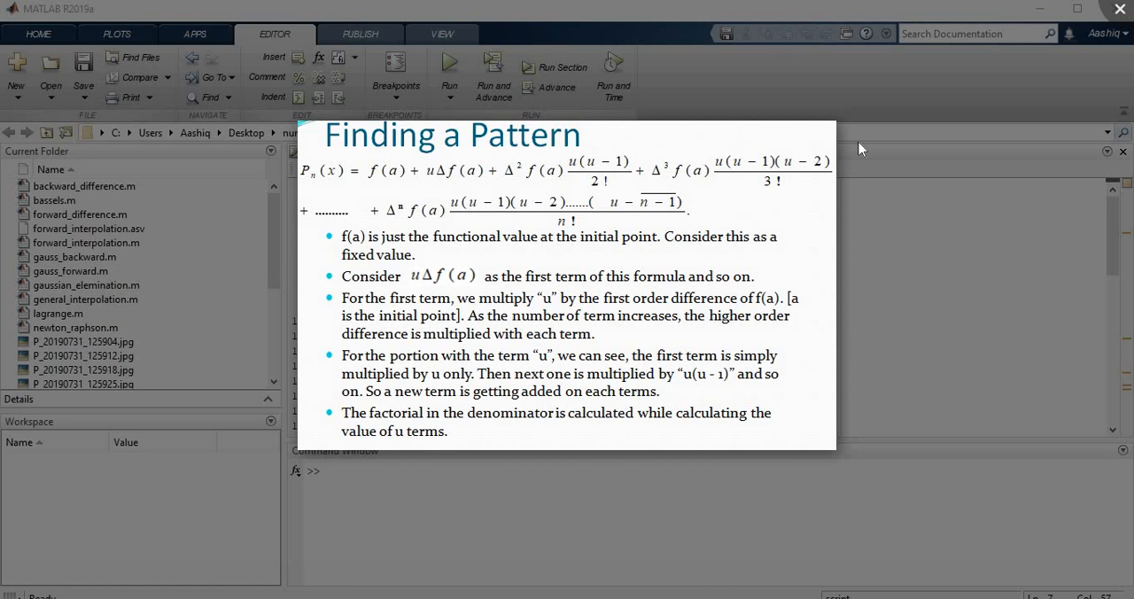
pyautogui.moveTo(1118, 16)
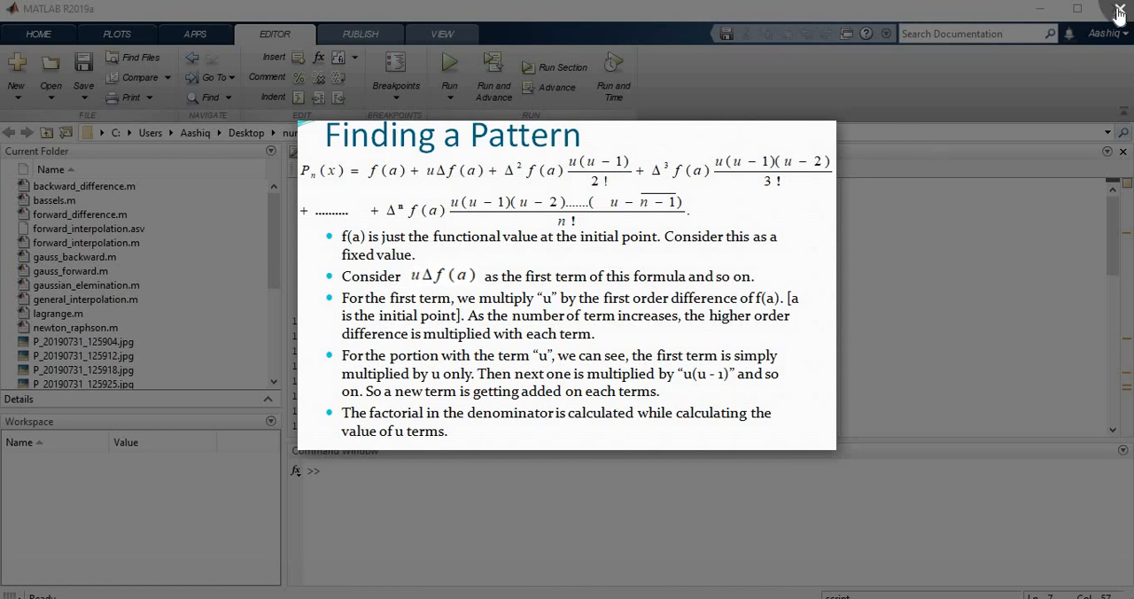
# Close the explanation slide and scroll through the forward_interpolation.m script
pyautogui.click(1117, 13)
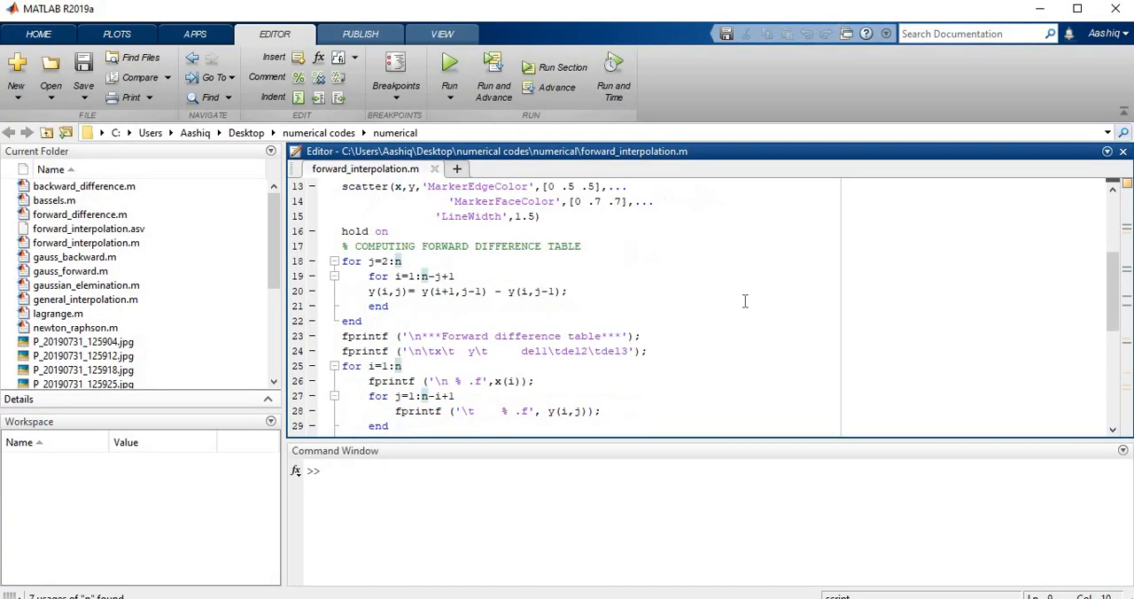
pyautogui.scroll(3)
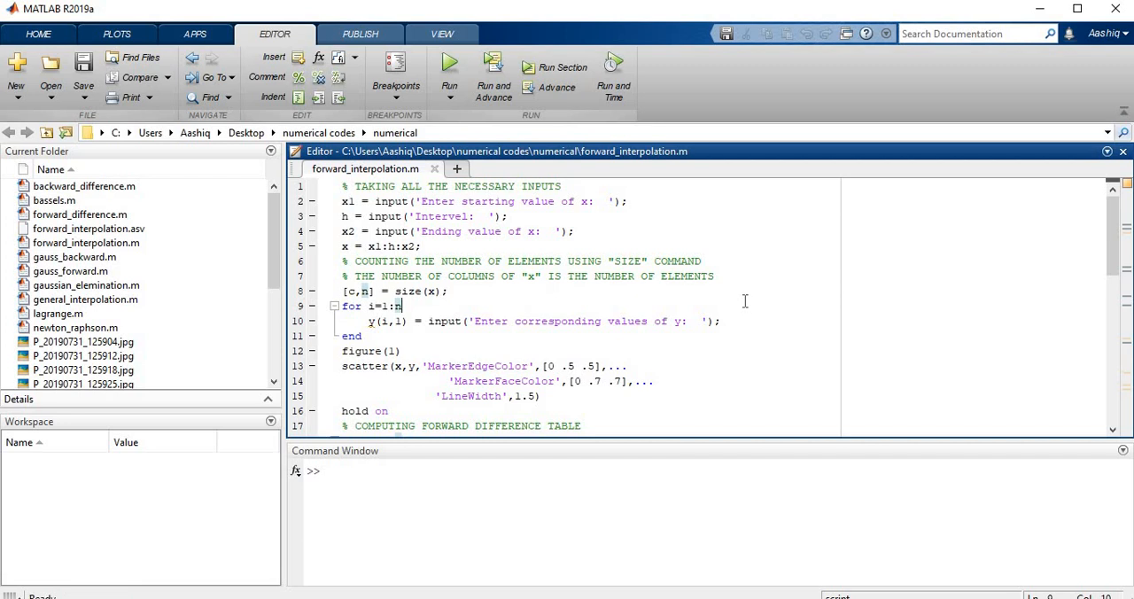
pyautogui.scroll(-3)
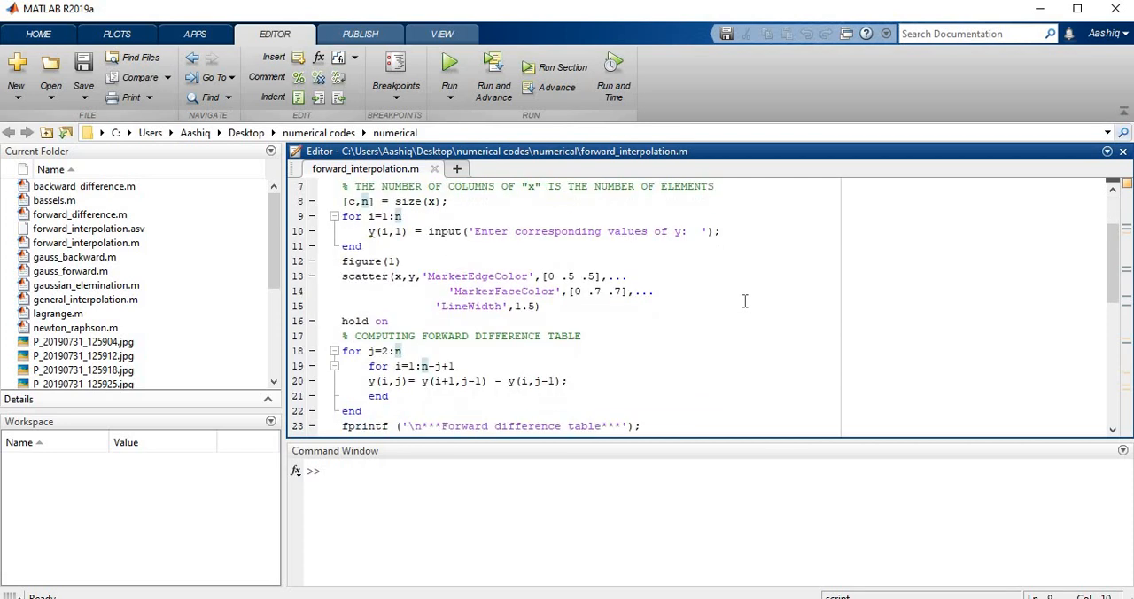
pyautogui.scroll(-3)
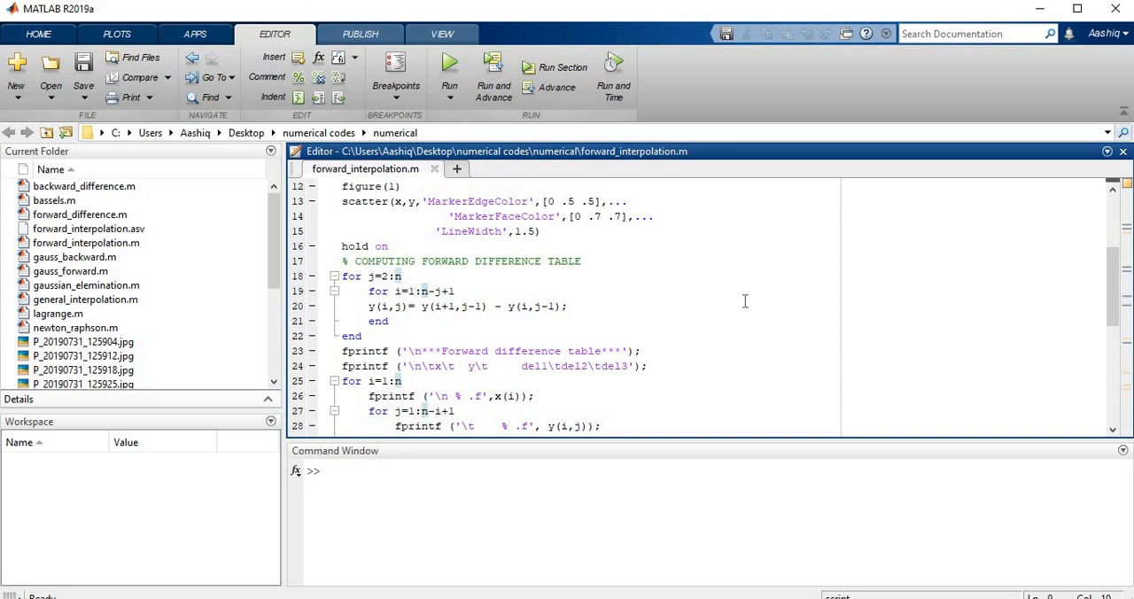
pyautogui.scroll(3)
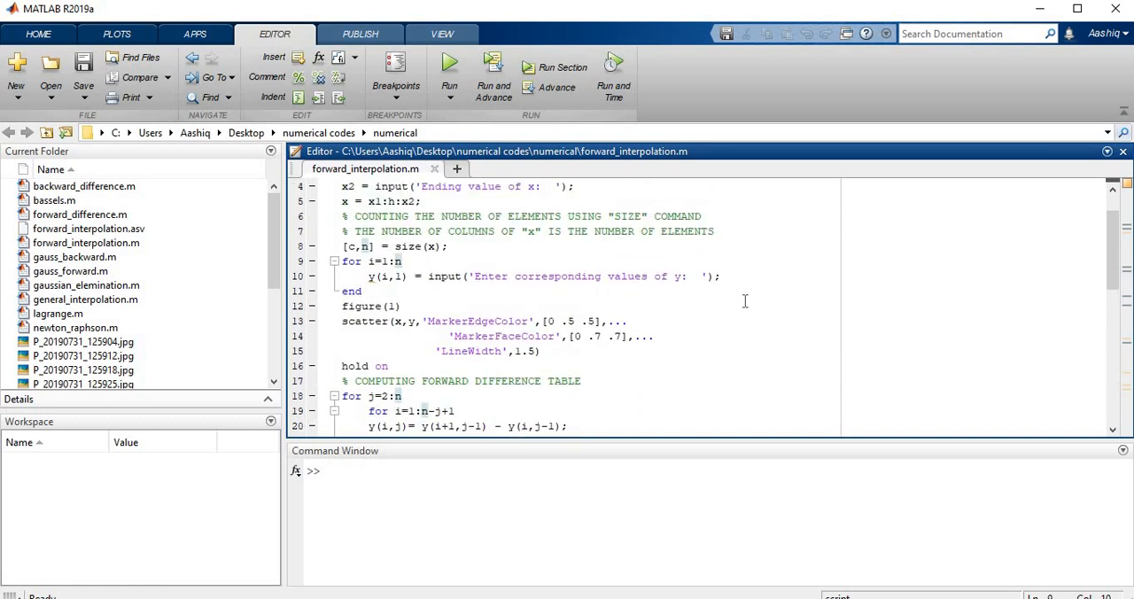
pyautogui.scroll(3)
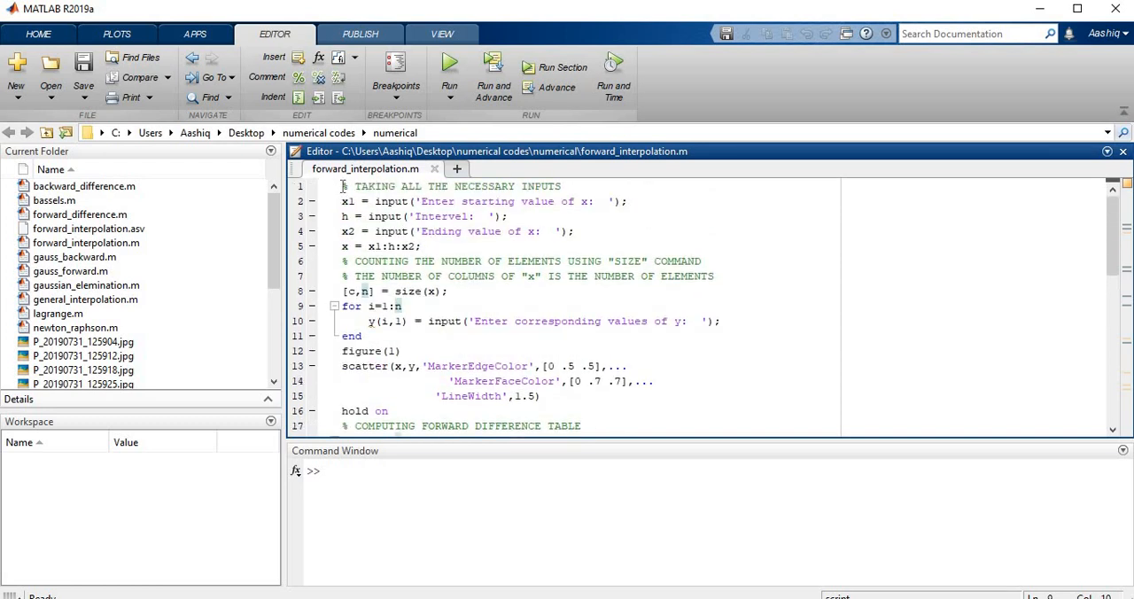
# Select the entire script and evaluate it so MATLAB prompts for the starting x
pyautogui.press('ctrl+a')
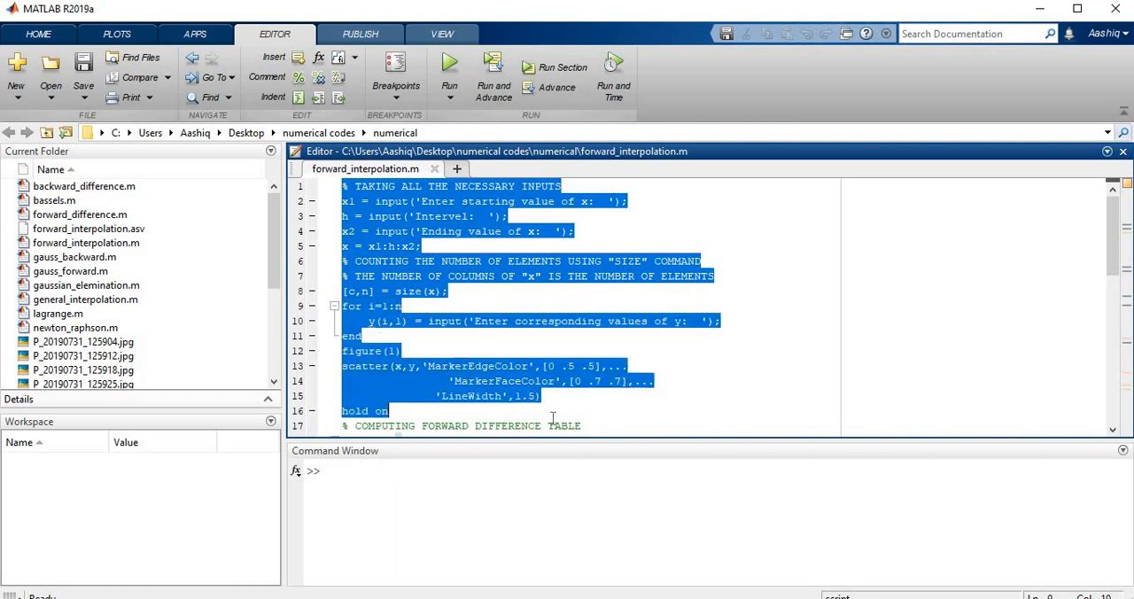
pyautogui.scroll(-3)
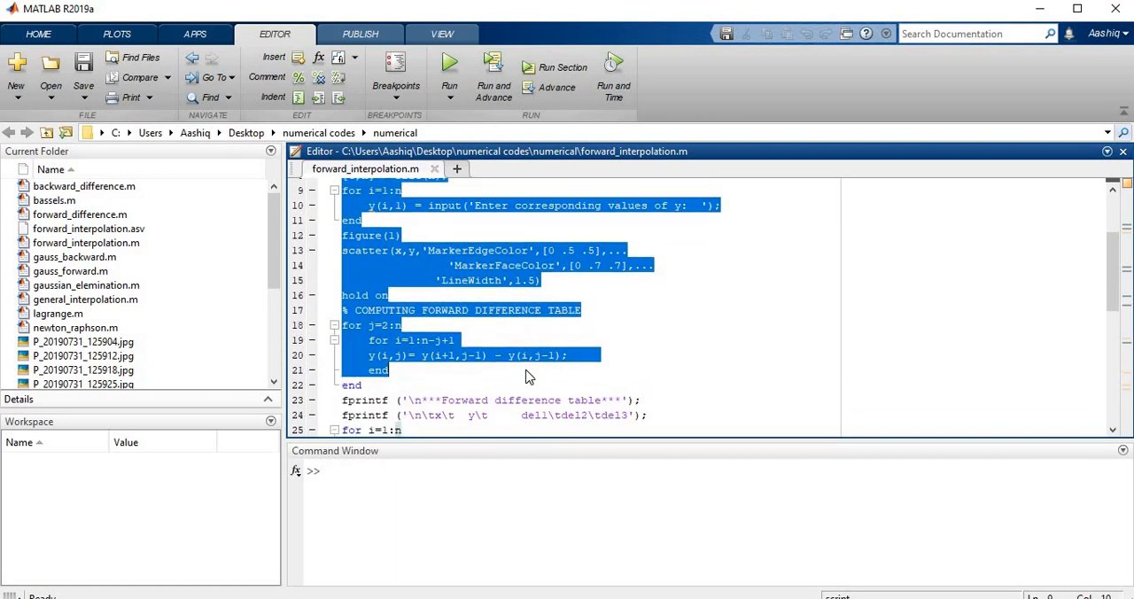
pyautogui.moveTo(527, 377); pyautogui.dragTo(540, 433)
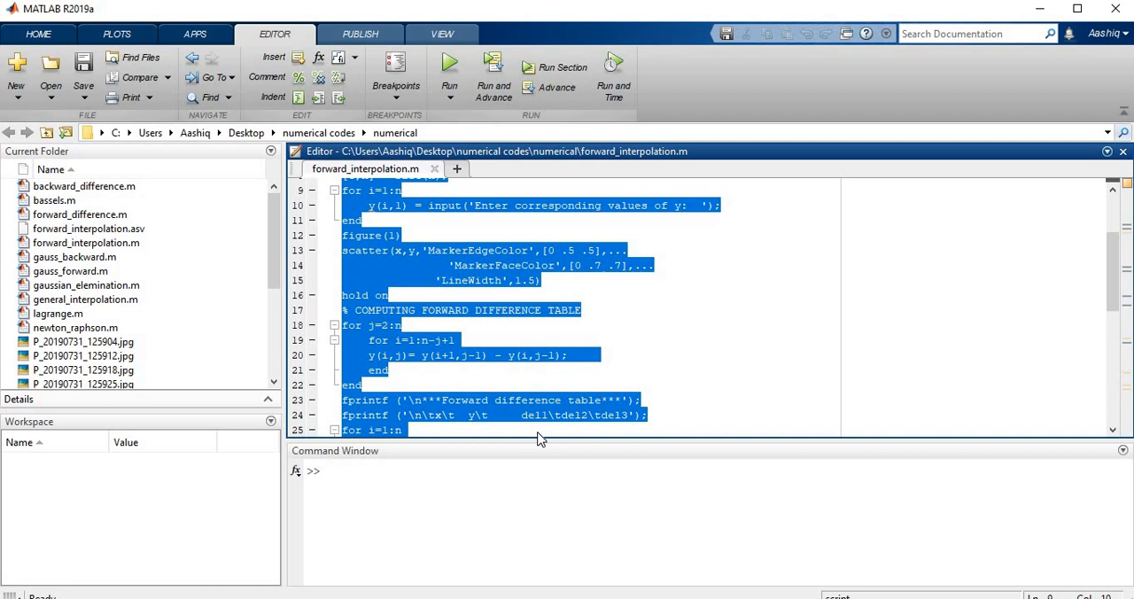
pyautogui.scroll(-3)
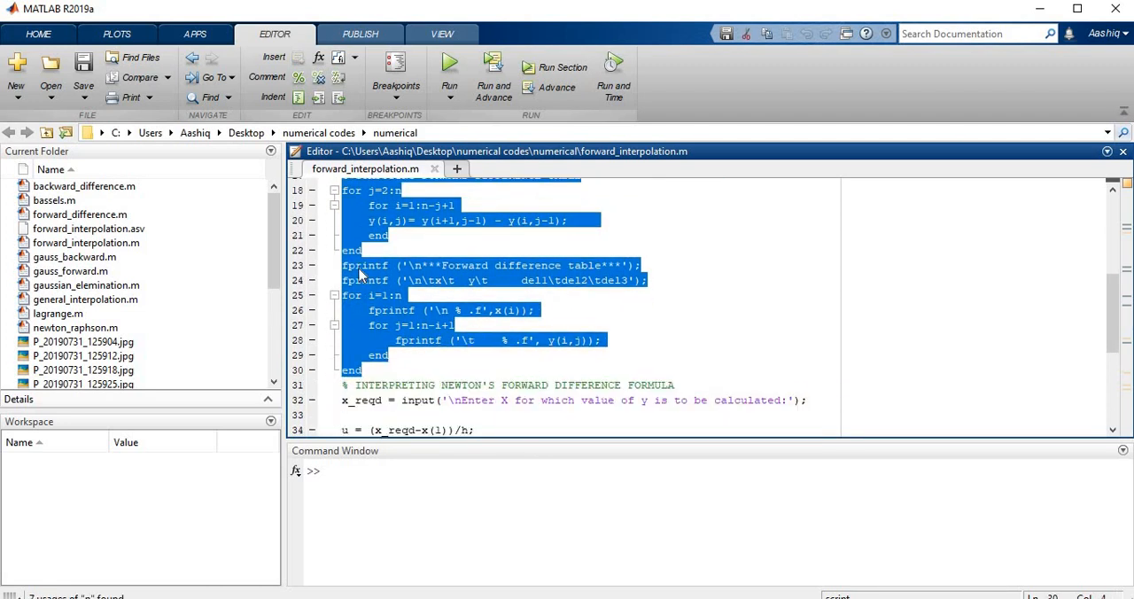
pyautogui.click(449, 61)
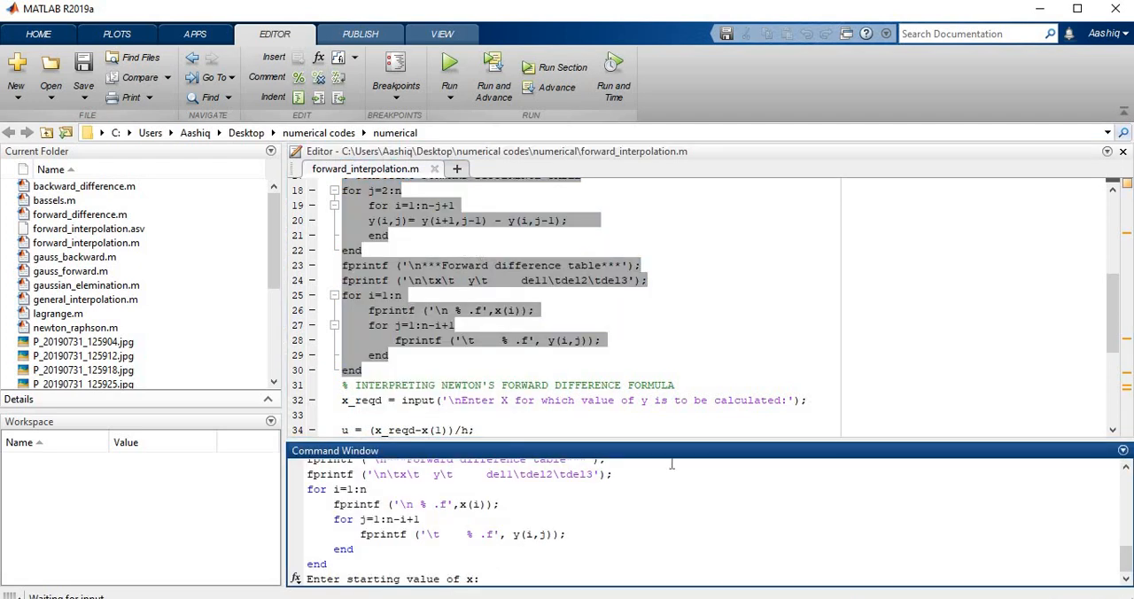
# Enter x from 1891 to 1931 in steps of 10 with populations, then close Figure 1
pyautogui.write('189')
pyautogui.write('10')
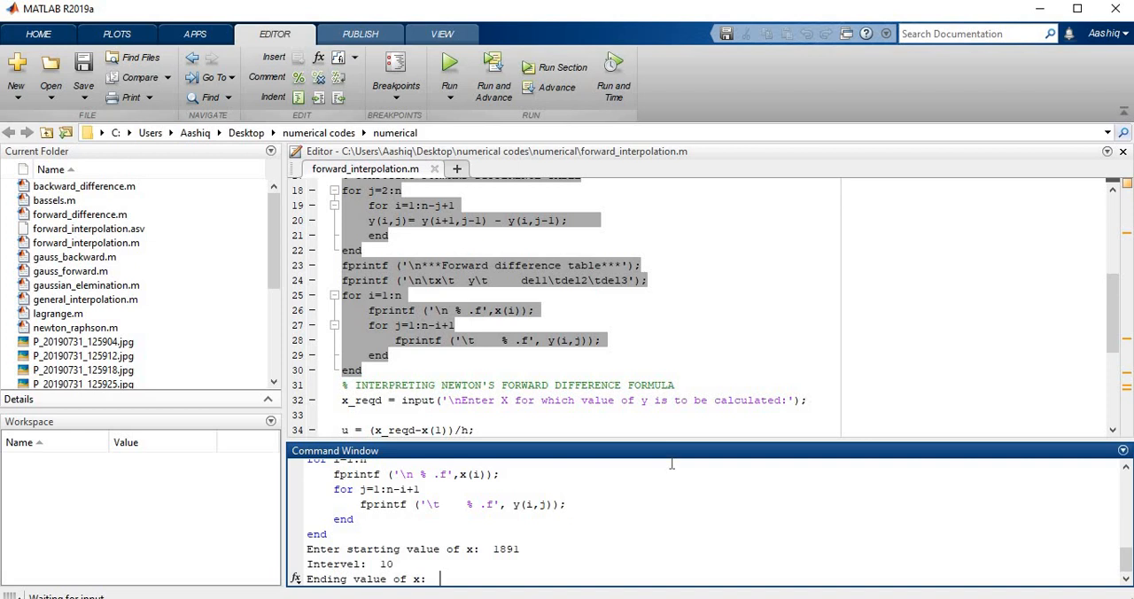
pyautogui.write('193')
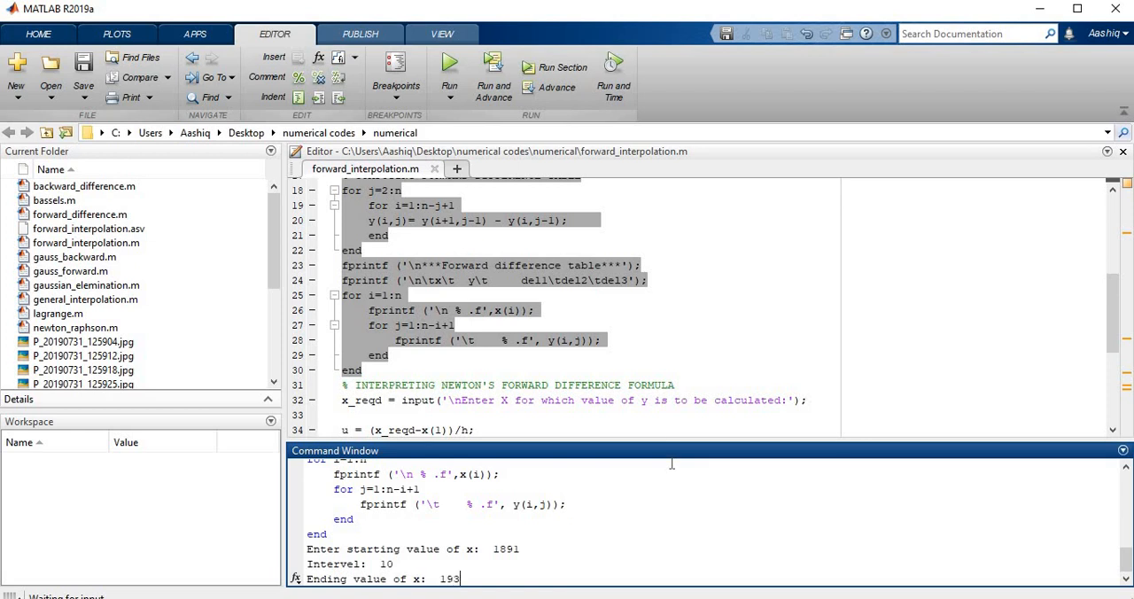
pyautogui.press('Return')
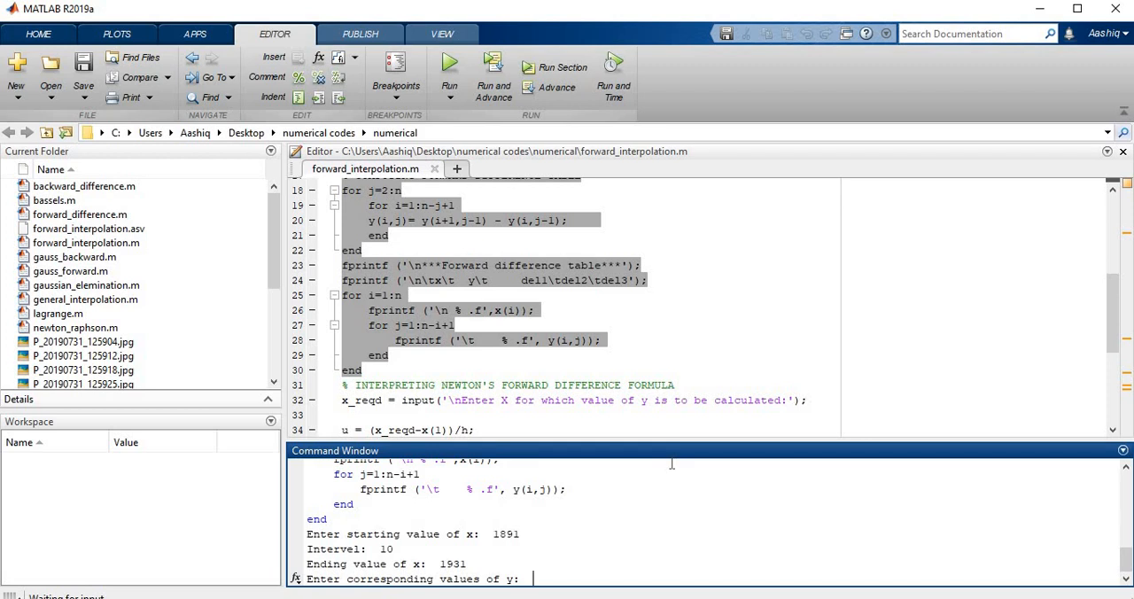
pyautogui.write('46')
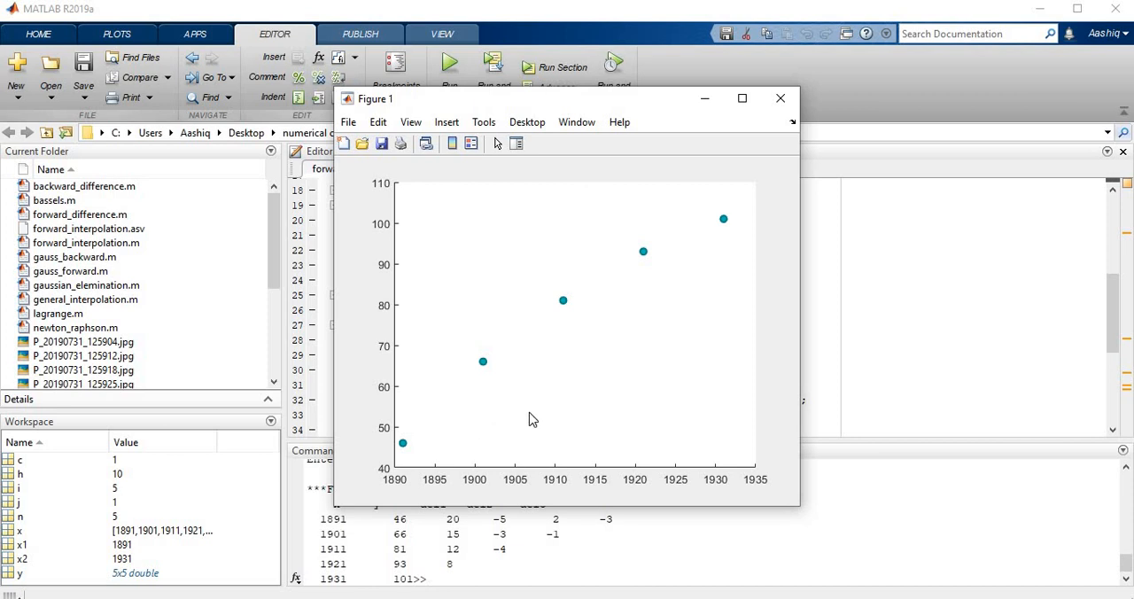
pyautogui.moveTo(495, 393)
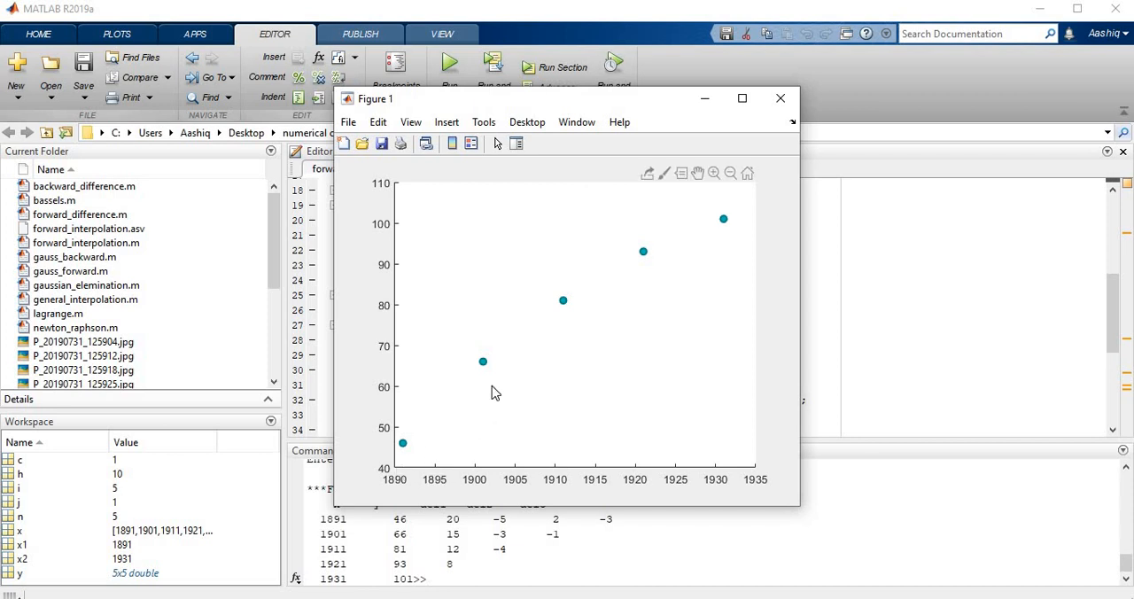
pyautogui.moveTo(481, 385)
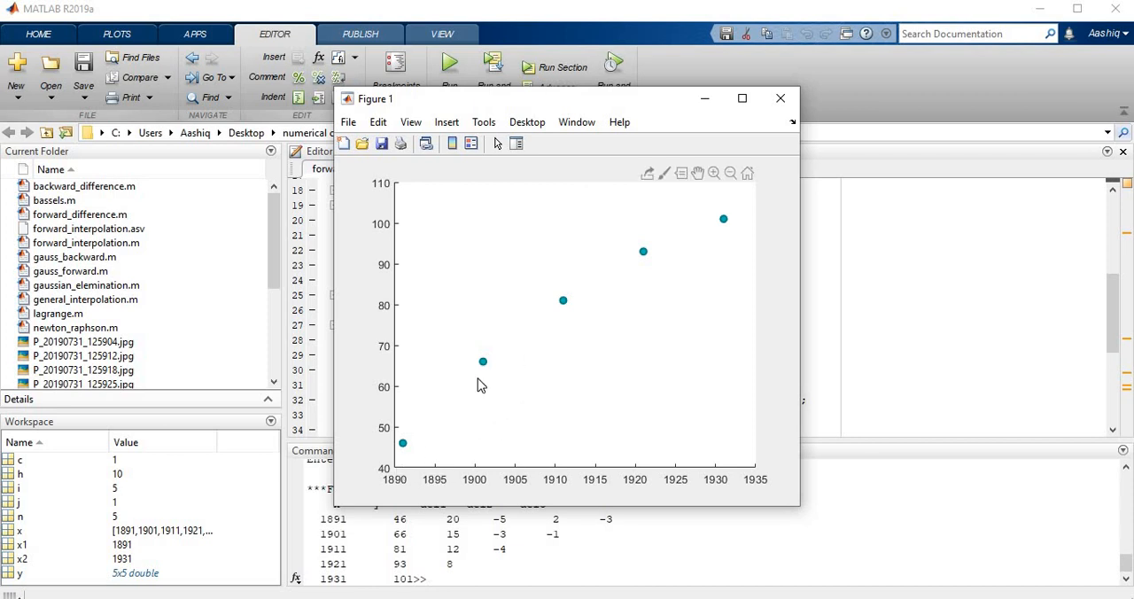
pyautogui.moveTo(422, 445)
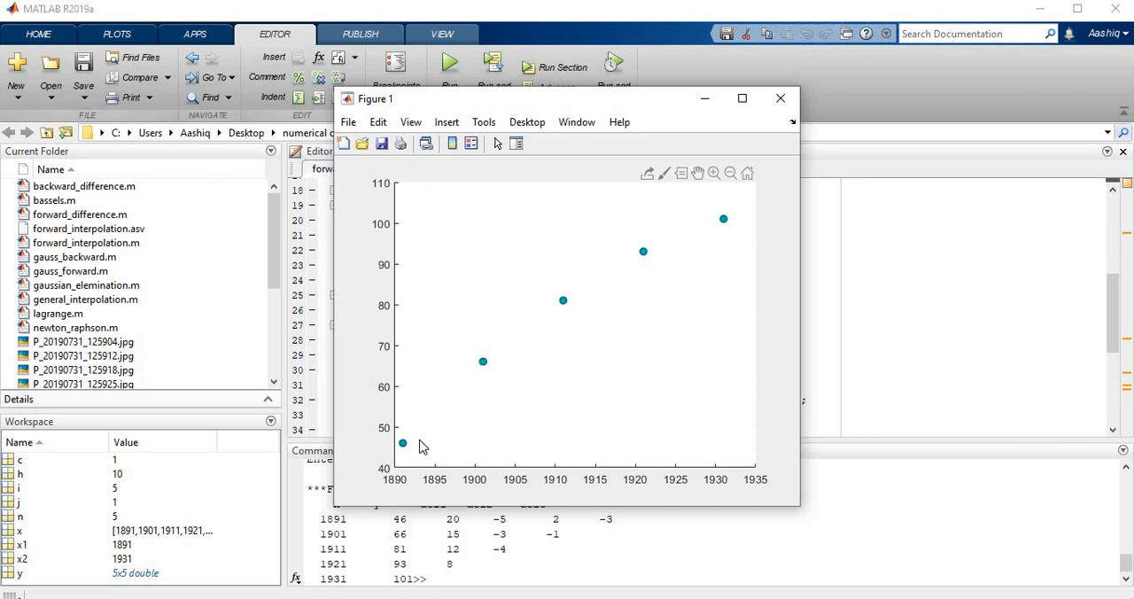
pyautogui.moveTo(619, 353)
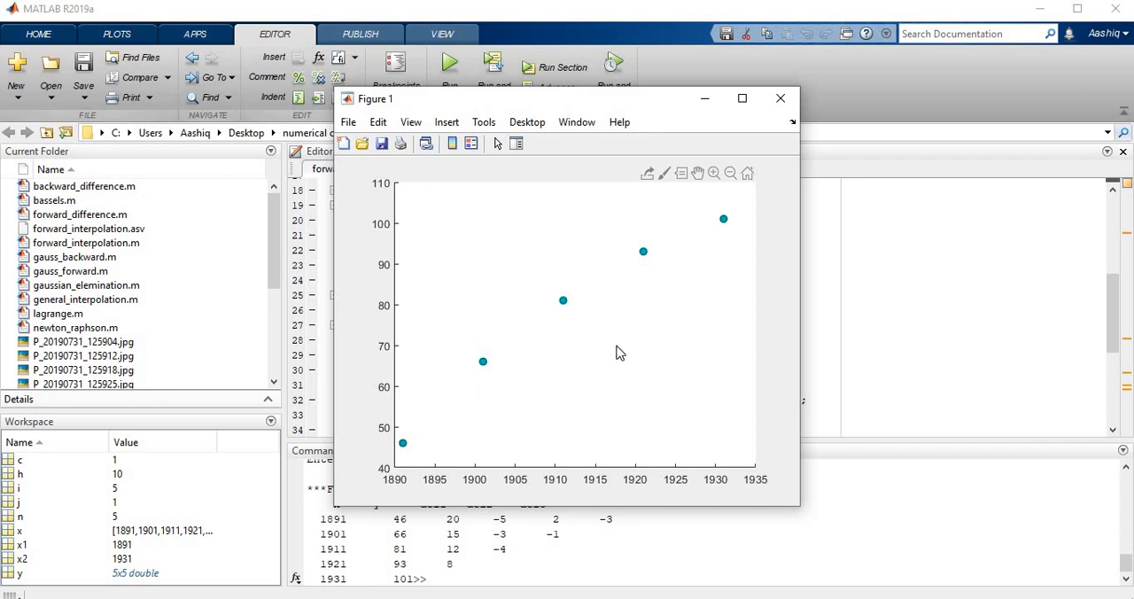
pyautogui.moveTo(600, 407)
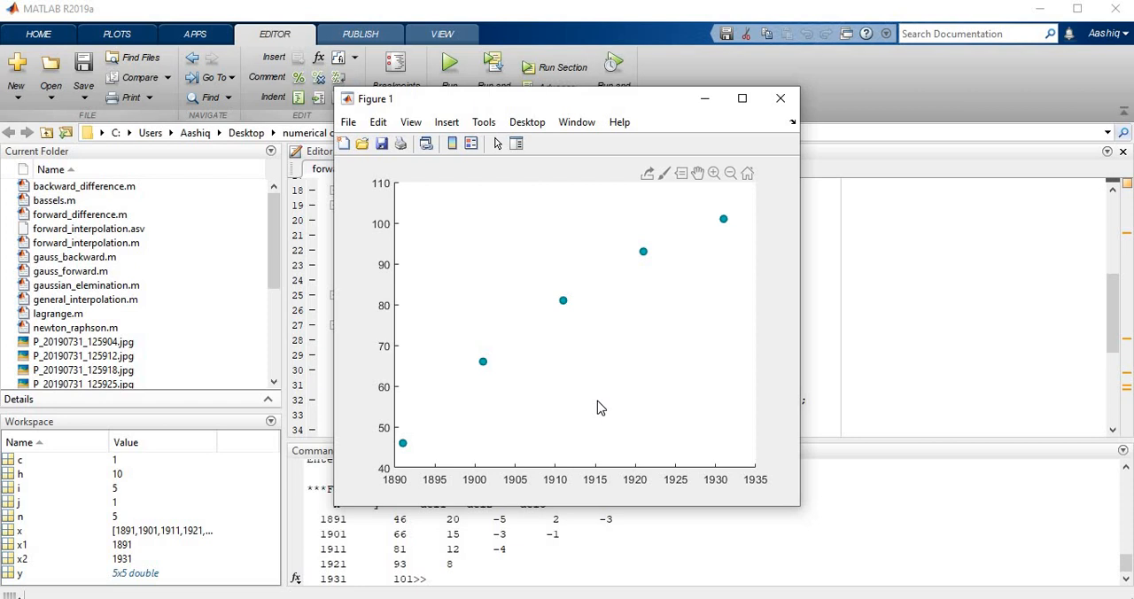
pyautogui.moveTo(608, 404)
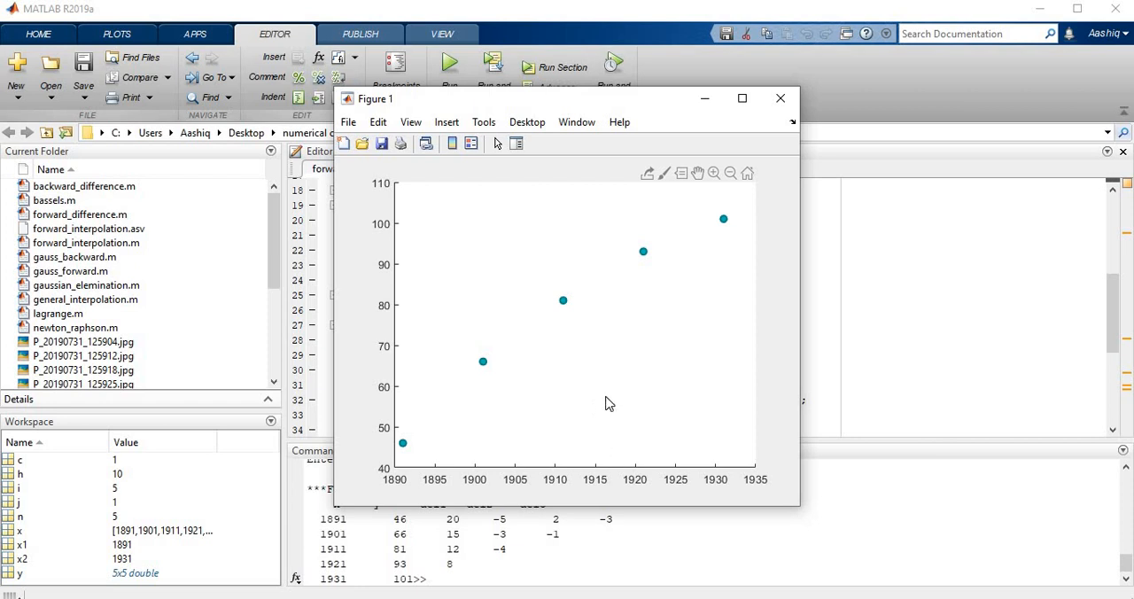
pyautogui.moveTo(598, 294)
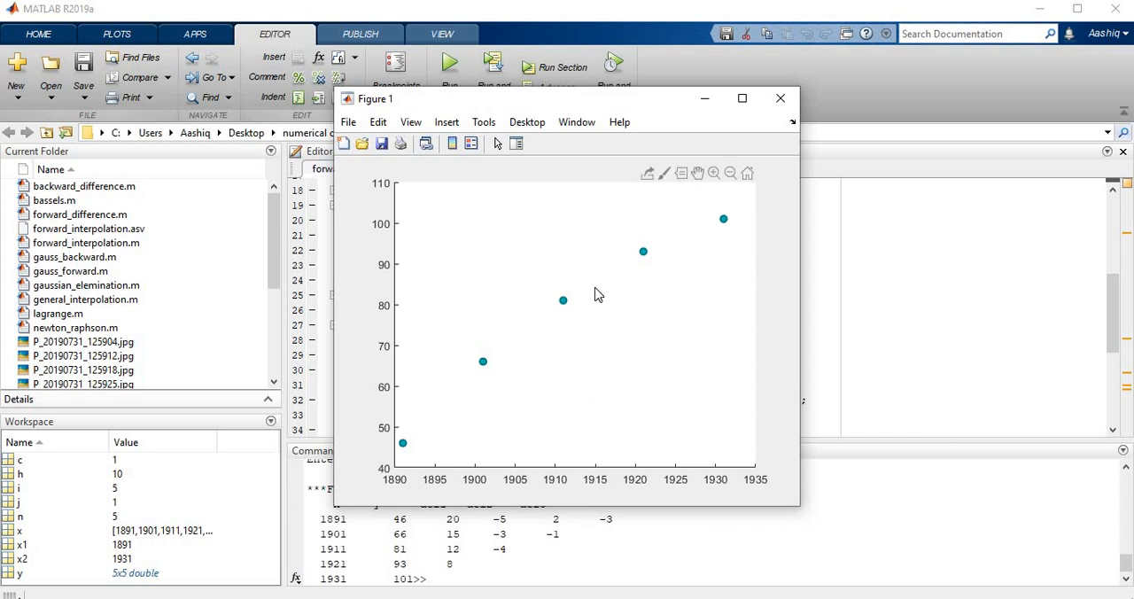
pyautogui.moveTo(589, 289)
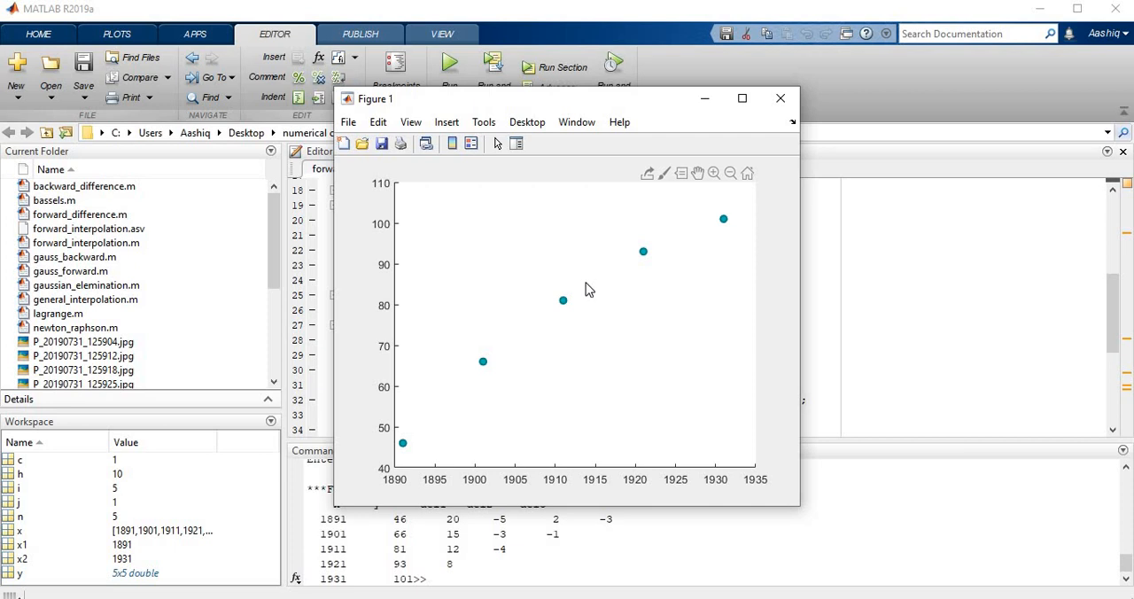
pyautogui.moveTo(582, 291)
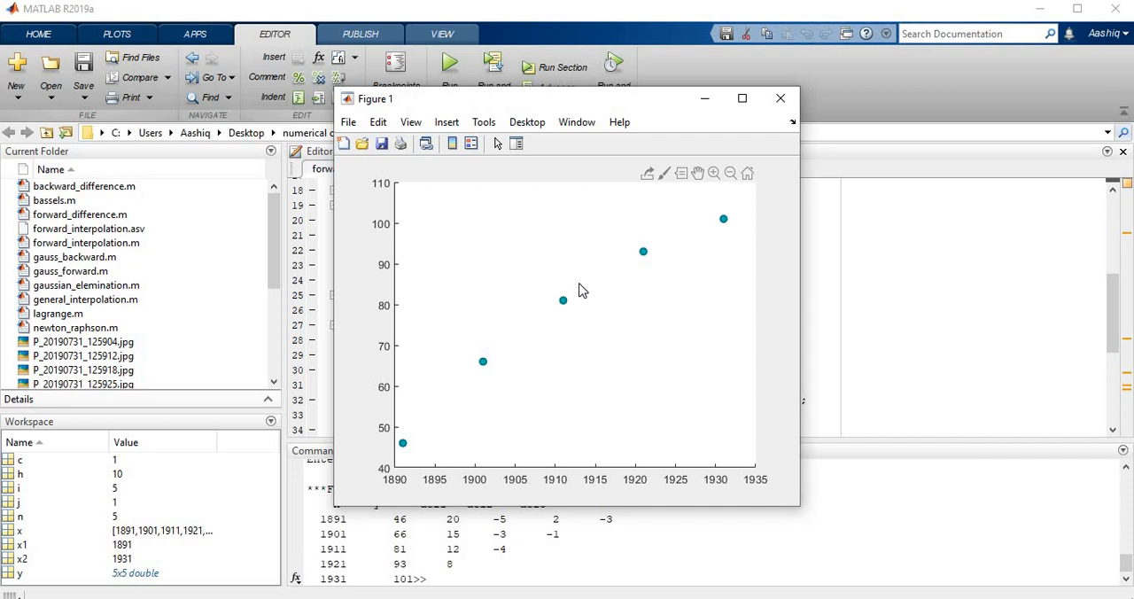
pyautogui.moveTo(594, 286)
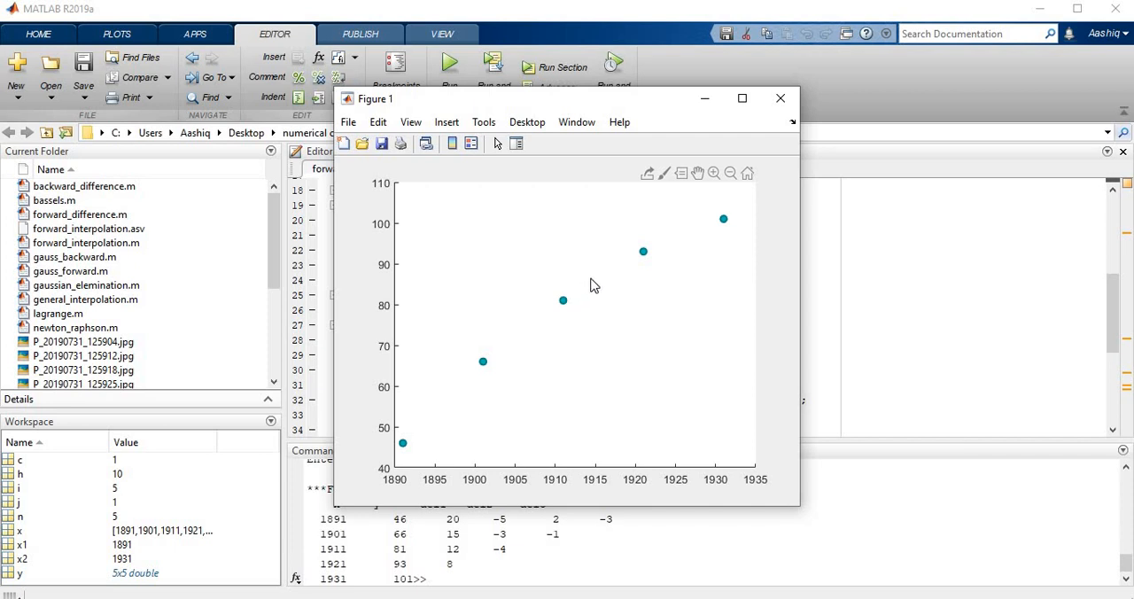
pyautogui.moveTo(820, 267)
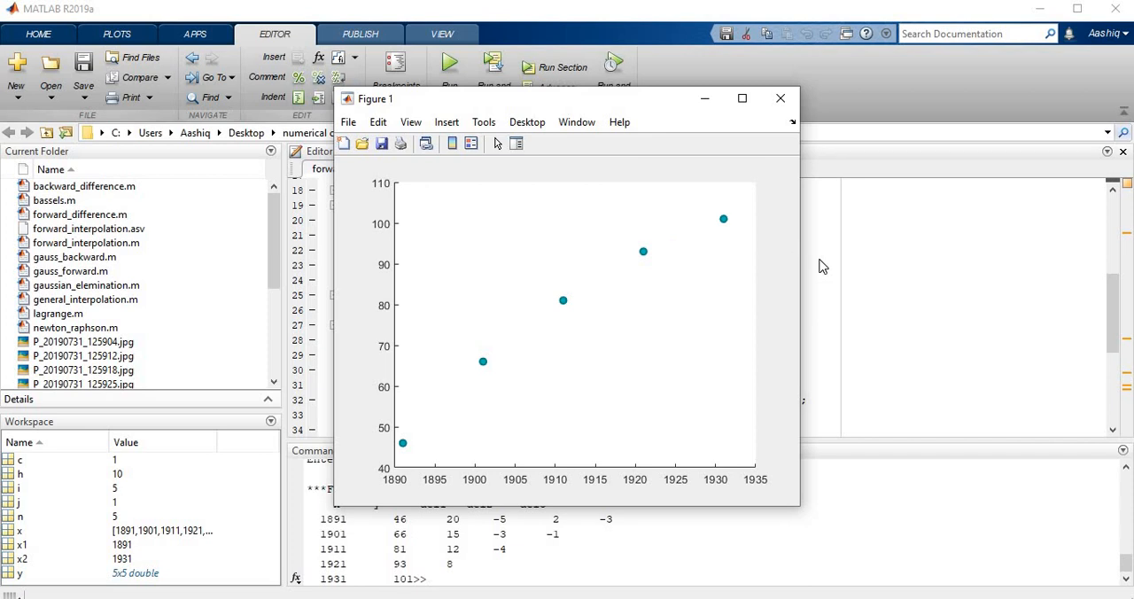
pyautogui.click(779, 97)
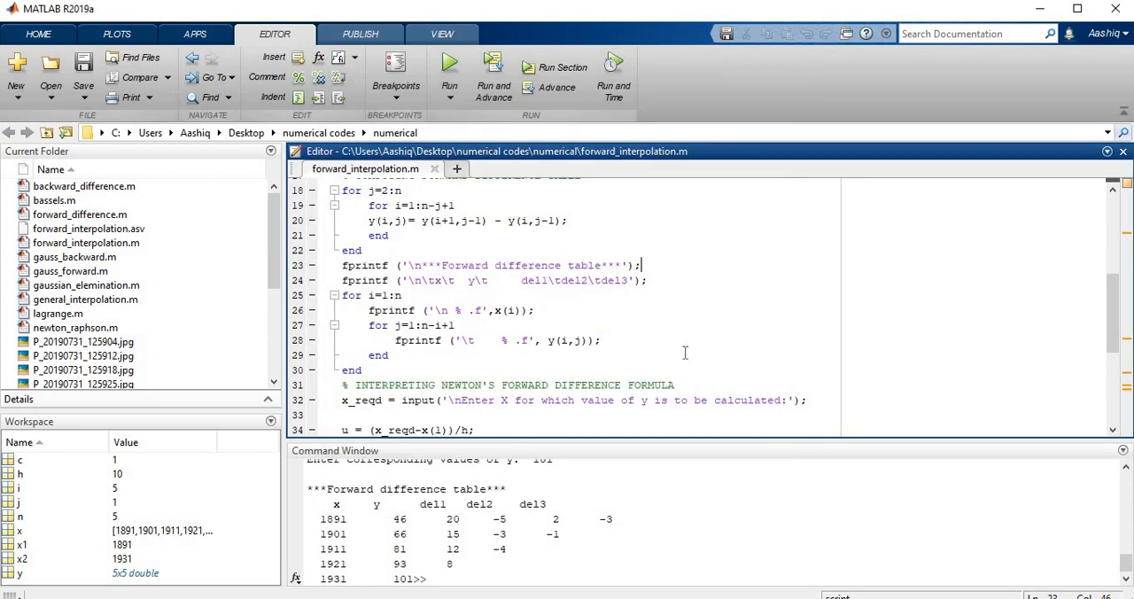
# Evaluate line 32, x_reqd = input(...), so MATLAB asks for the X value
pyautogui.scroll(-3)
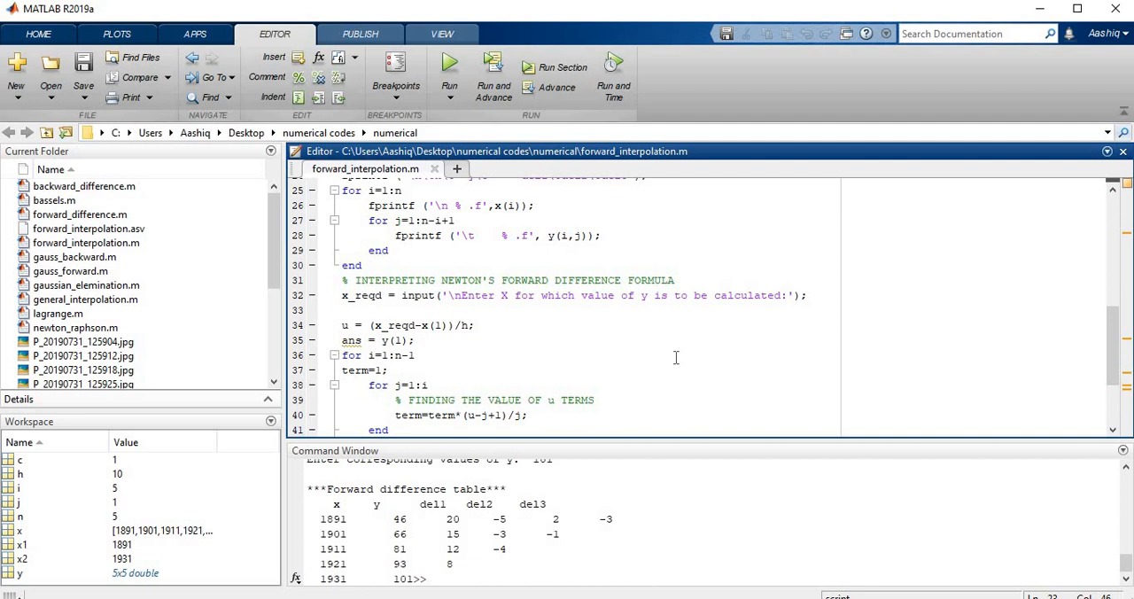
pyautogui.scroll(-3)
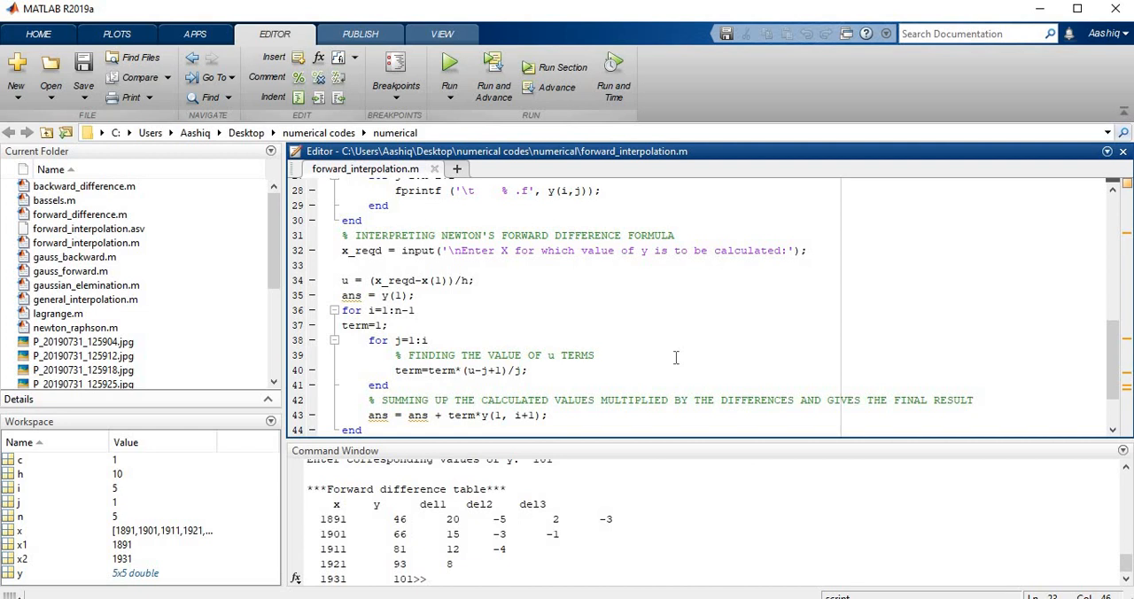
pyautogui.scroll(3)
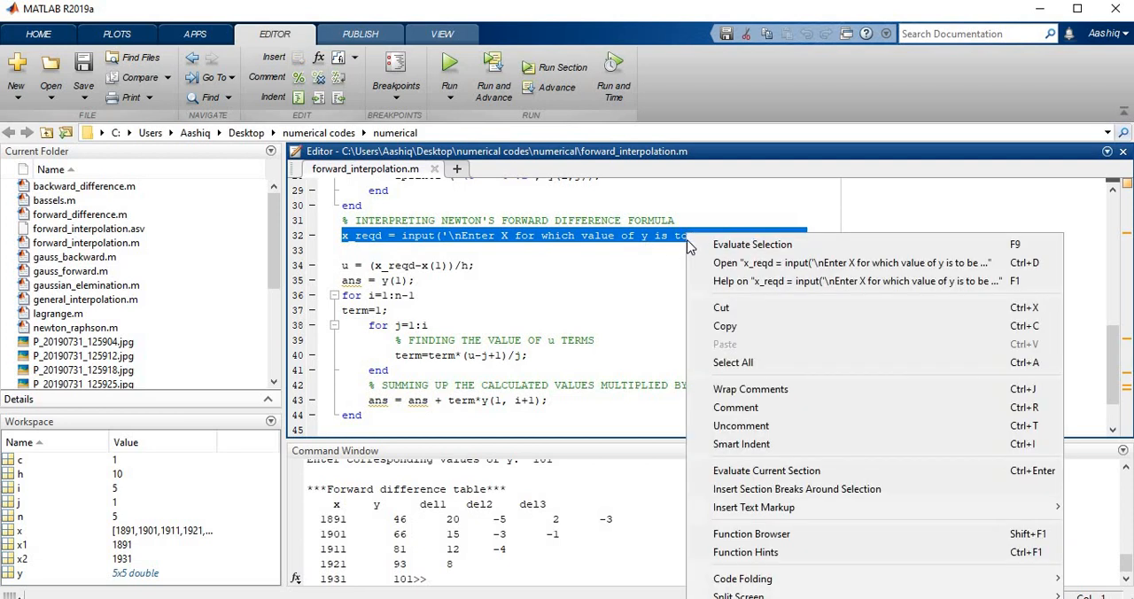
pyautogui.click(751, 244)
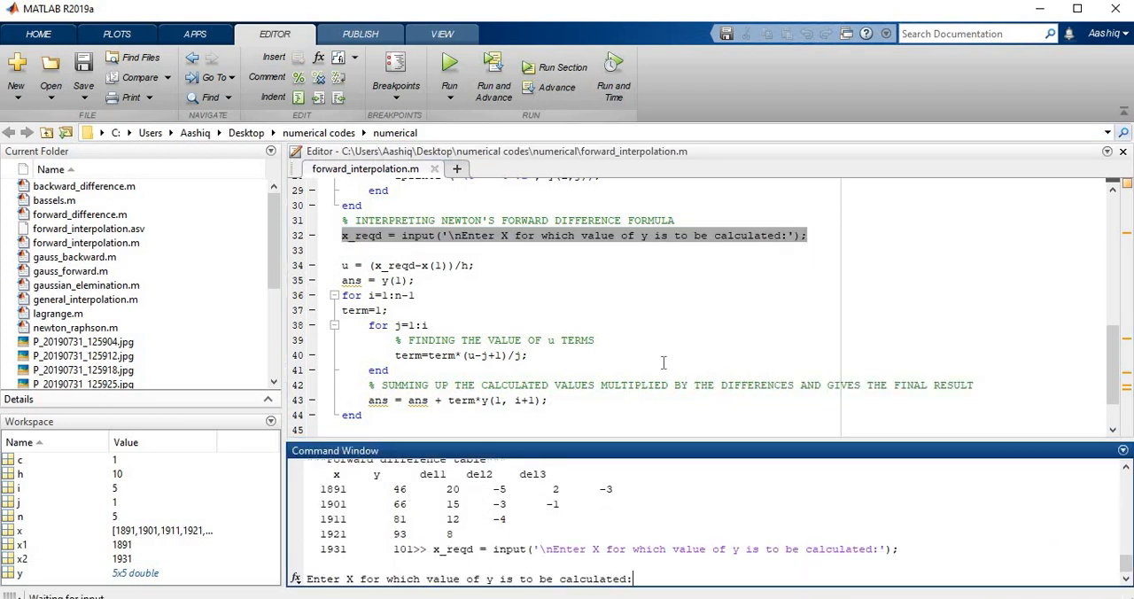
# Enter 1915 as X, then evaluate lines 34–35, giving u = 2.4000 and ans = 46
pyautogui.write('1915')
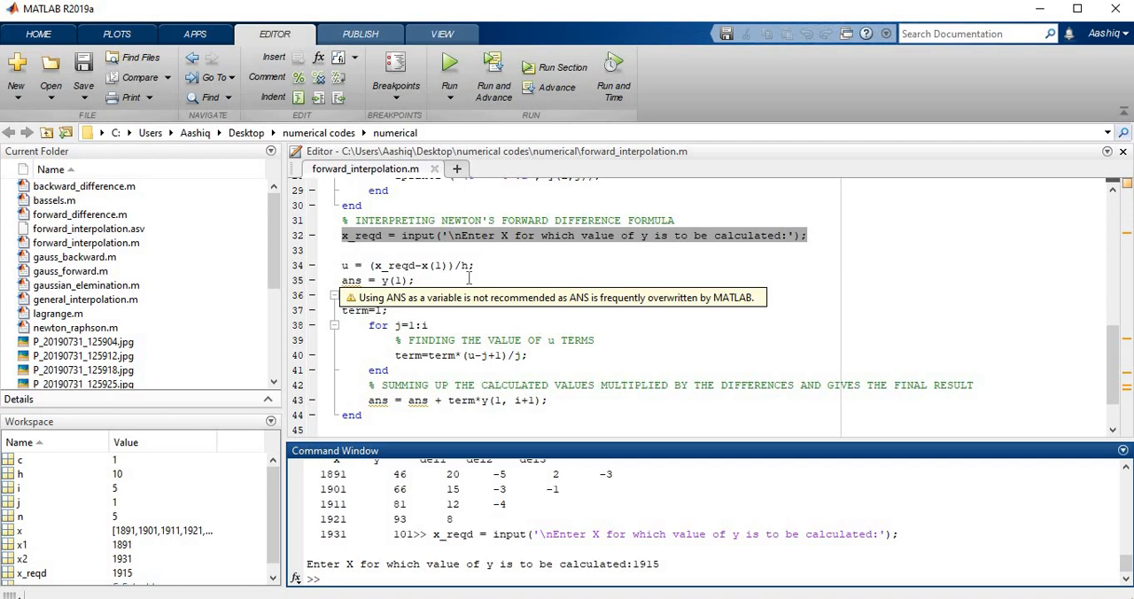
pyautogui.moveTo(341, 264); pyautogui.dragTo(415, 280)
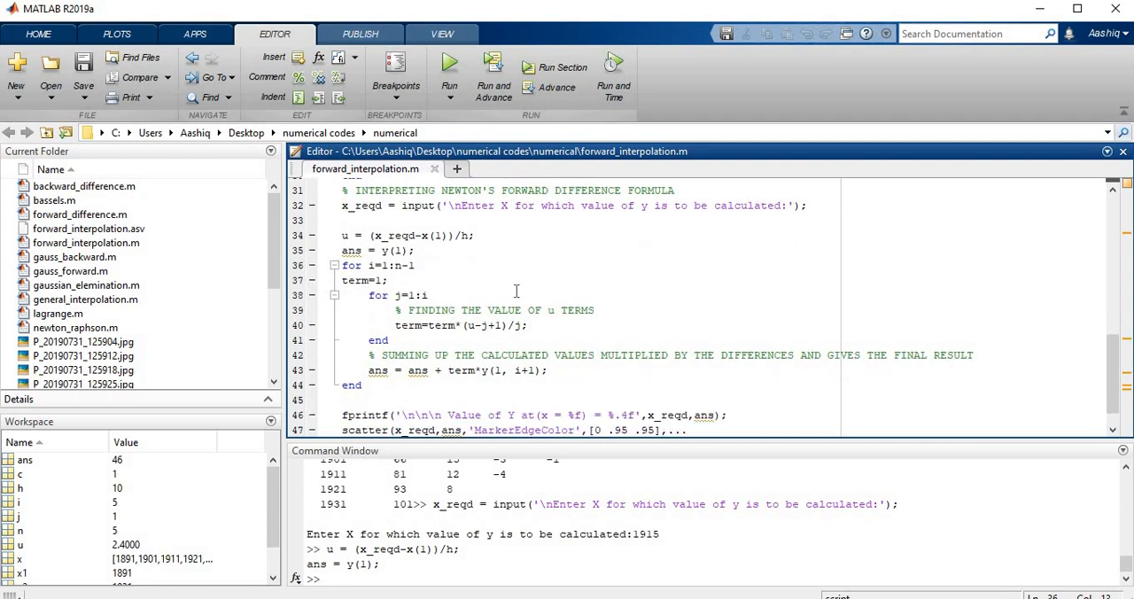
pyautogui.click(421, 265)
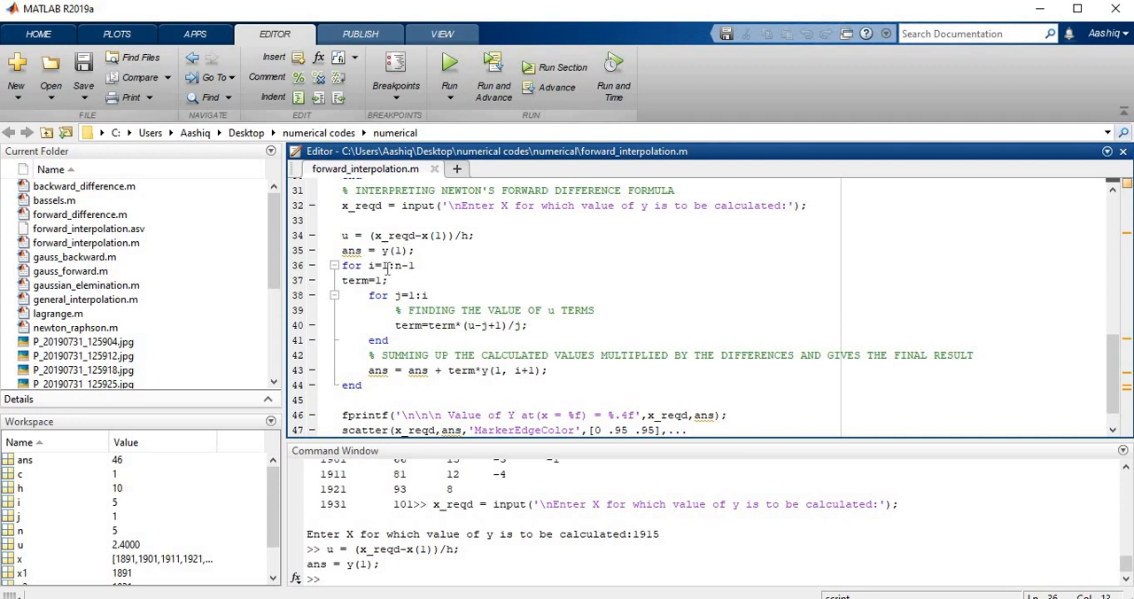
pyautogui.moveTo(438, 270)
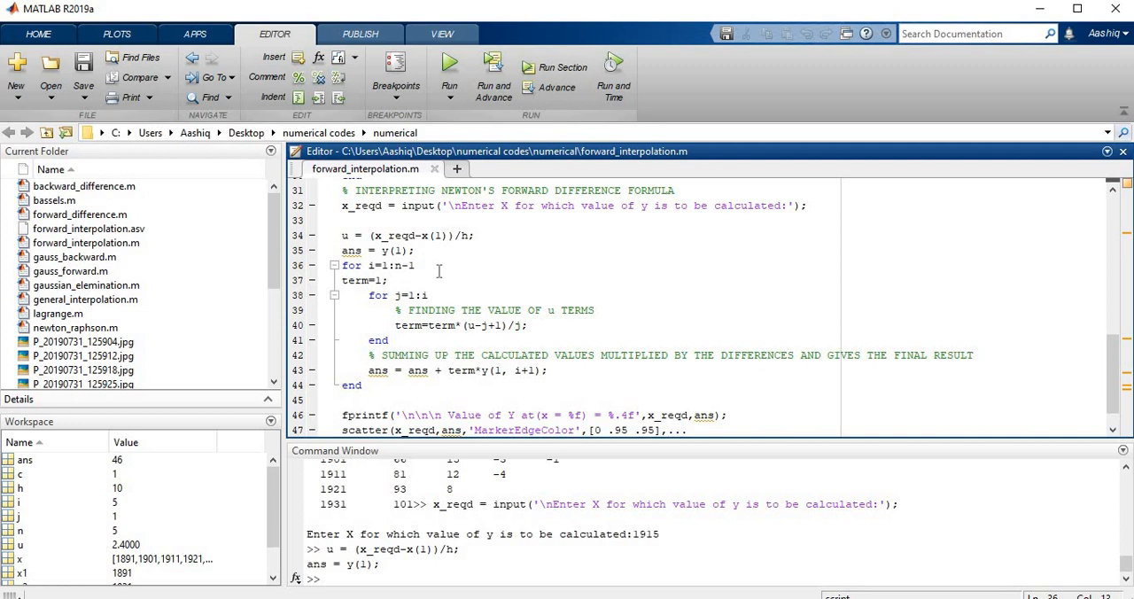
pyautogui.moveTo(438, 270)
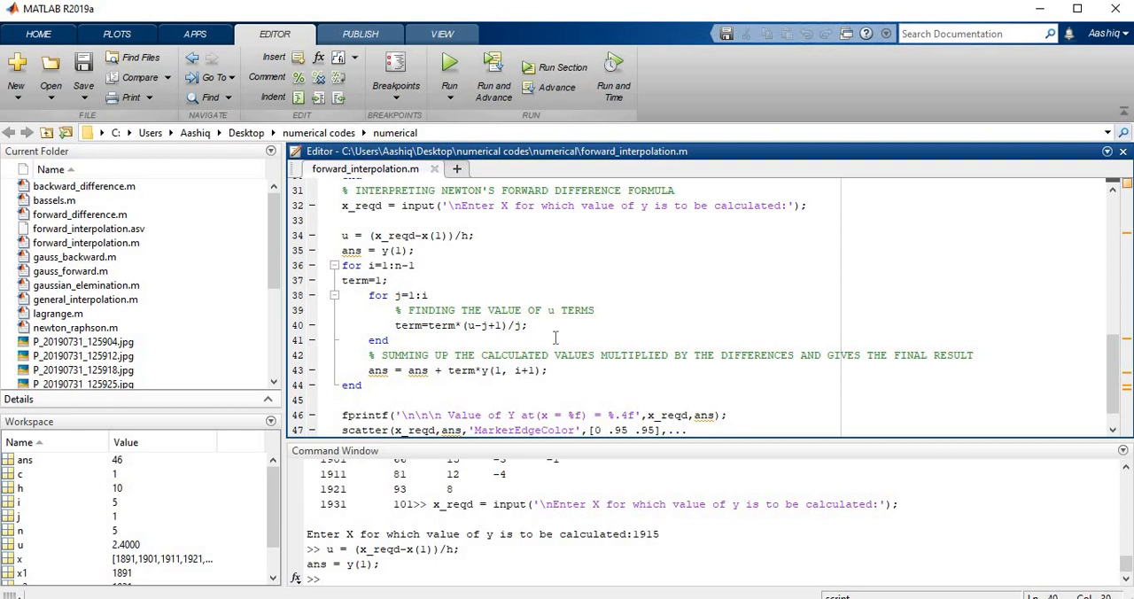
# Walk through the u-term update and summation lines 36–44, then select the whole loop
pyautogui.click(533, 325)
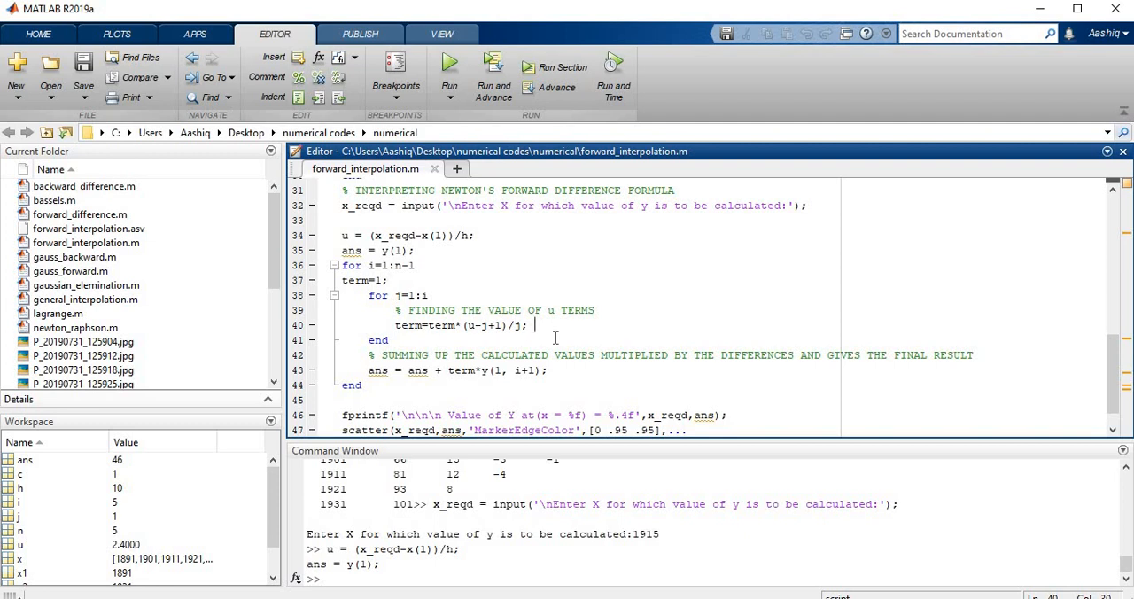
pyautogui.moveTo(538, 328)
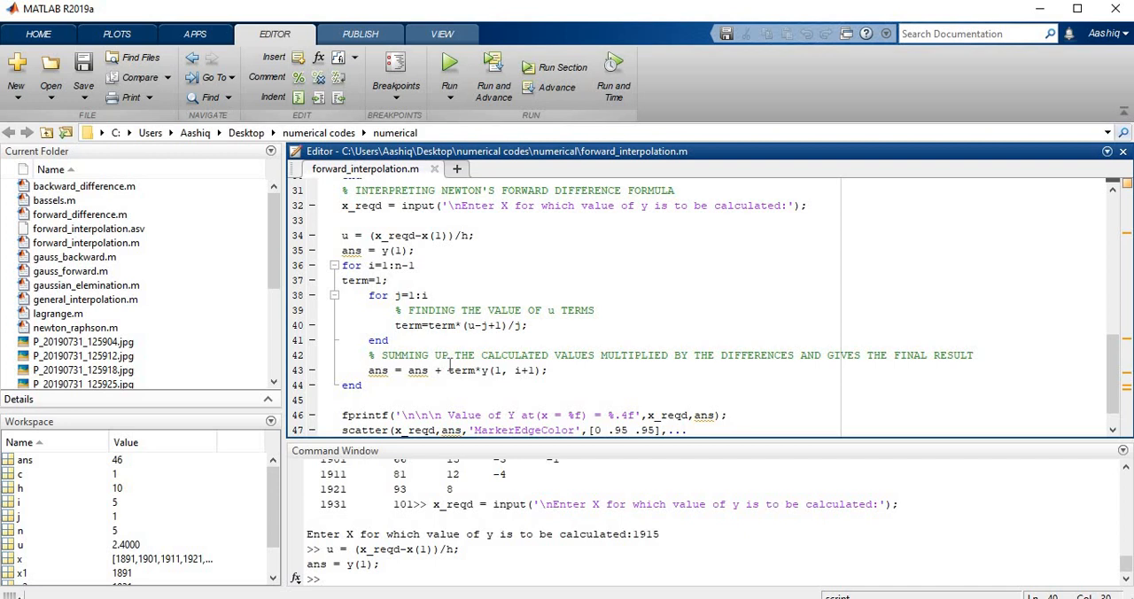
pyautogui.doubleClick(509, 369)
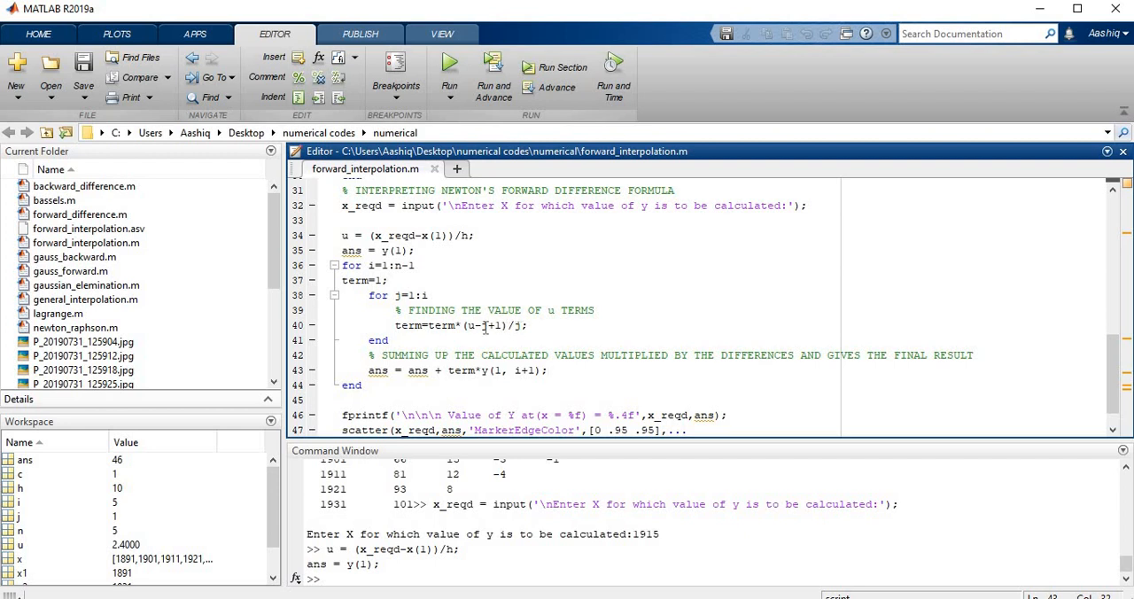
pyautogui.moveTo(483, 327)
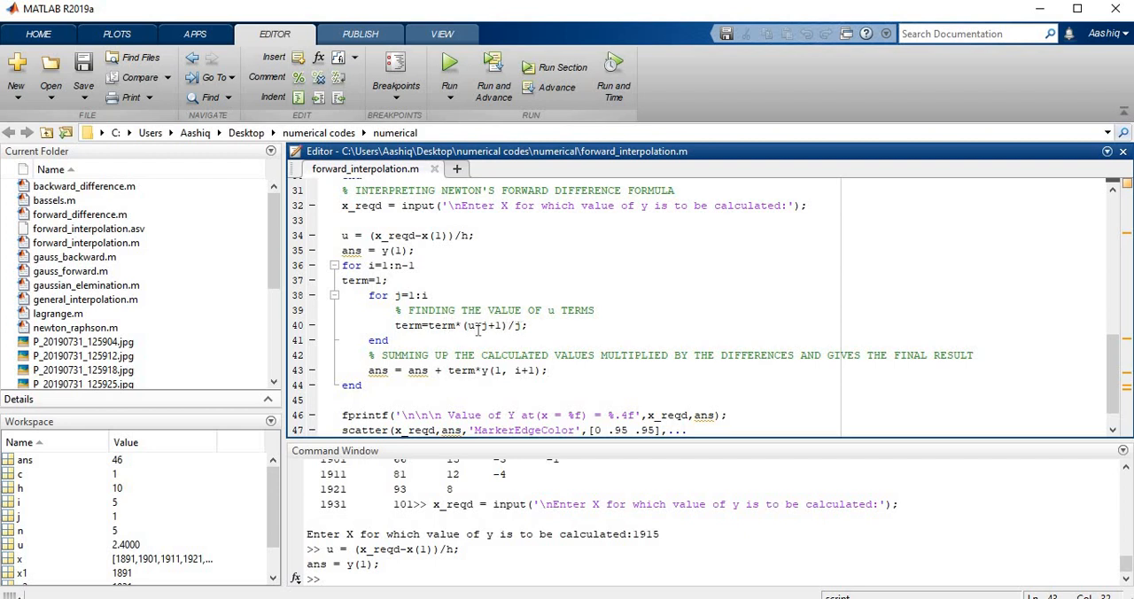
pyautogui.click(547, 370)
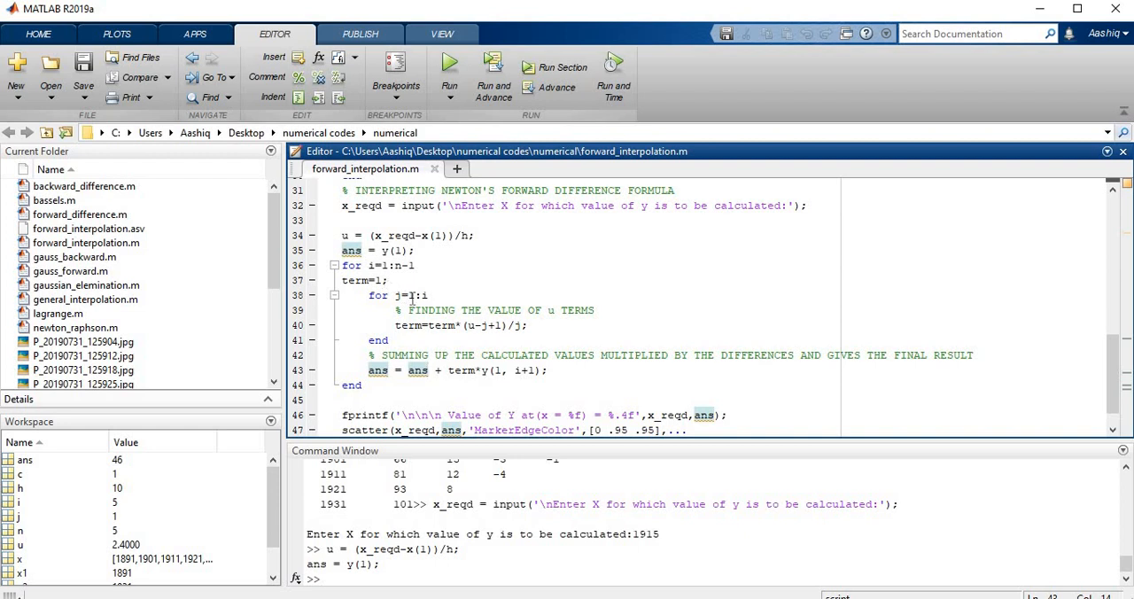
pyautogui.moveTo(467, 320)
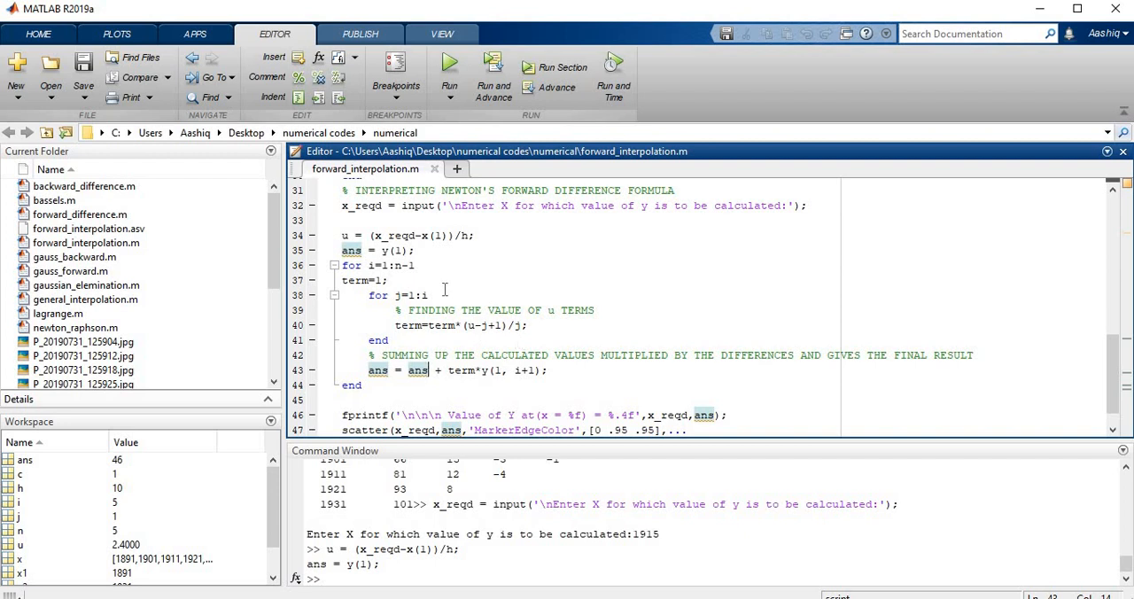
pyautogui.scroll(3)
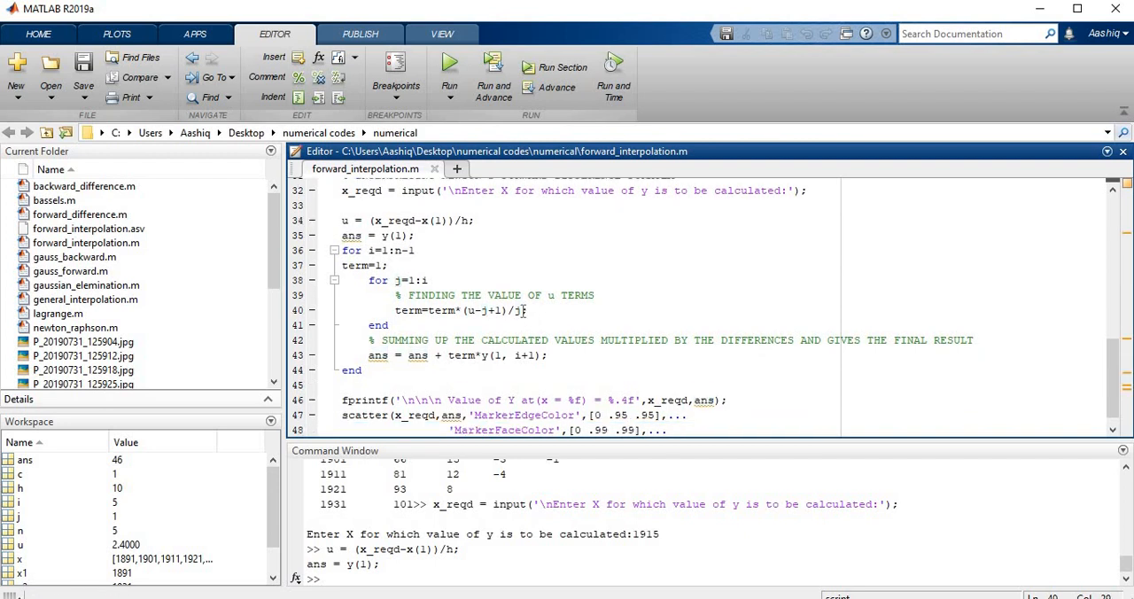
pyautogui.doubleClick(516, 310)
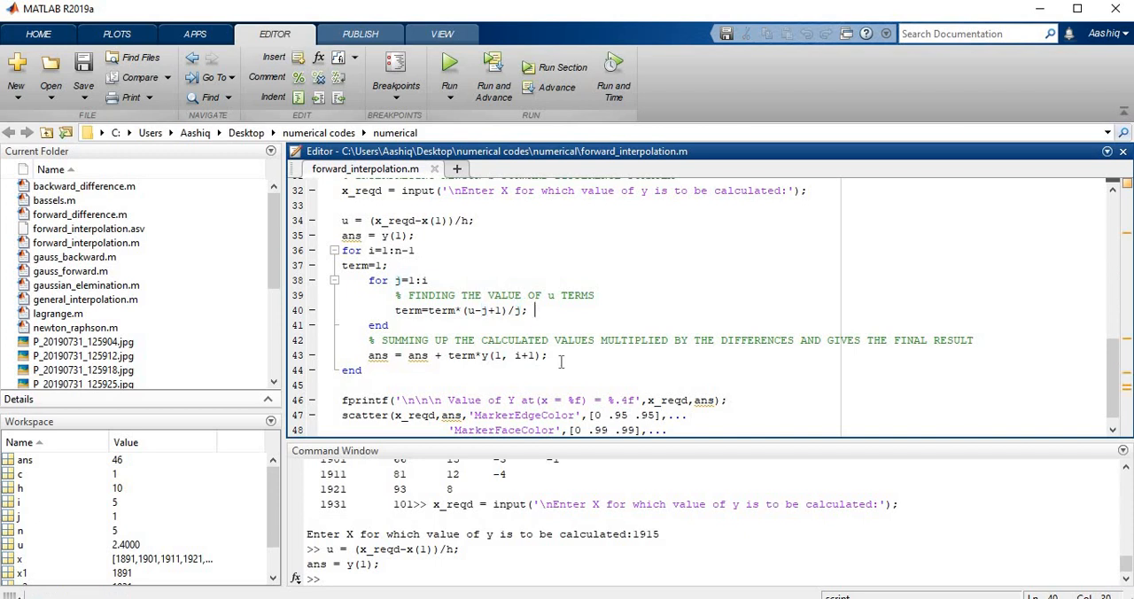
pyautogui.scroll(-3)
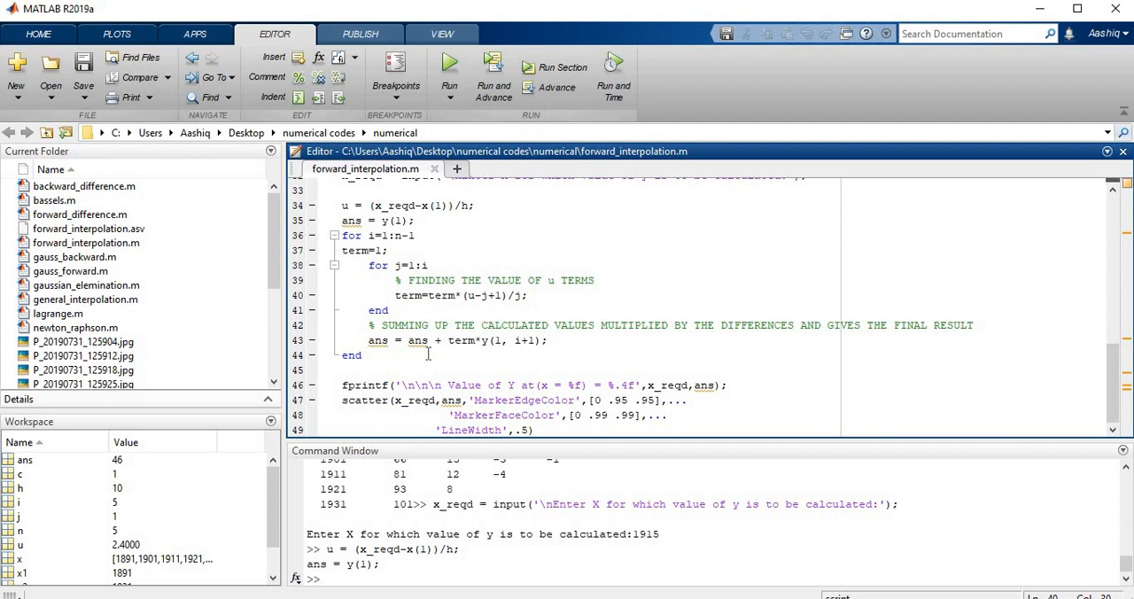
pyautogui.moveTo(395, 355)
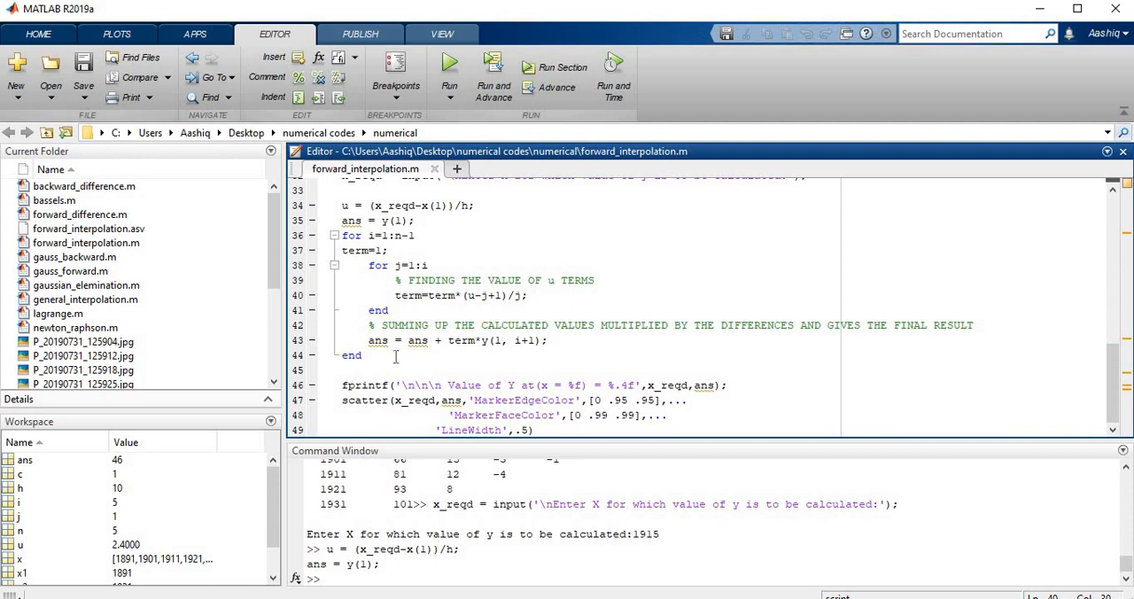
pyautogui.moveTo(341, 235); pyautogui.dragTo(361, 355)
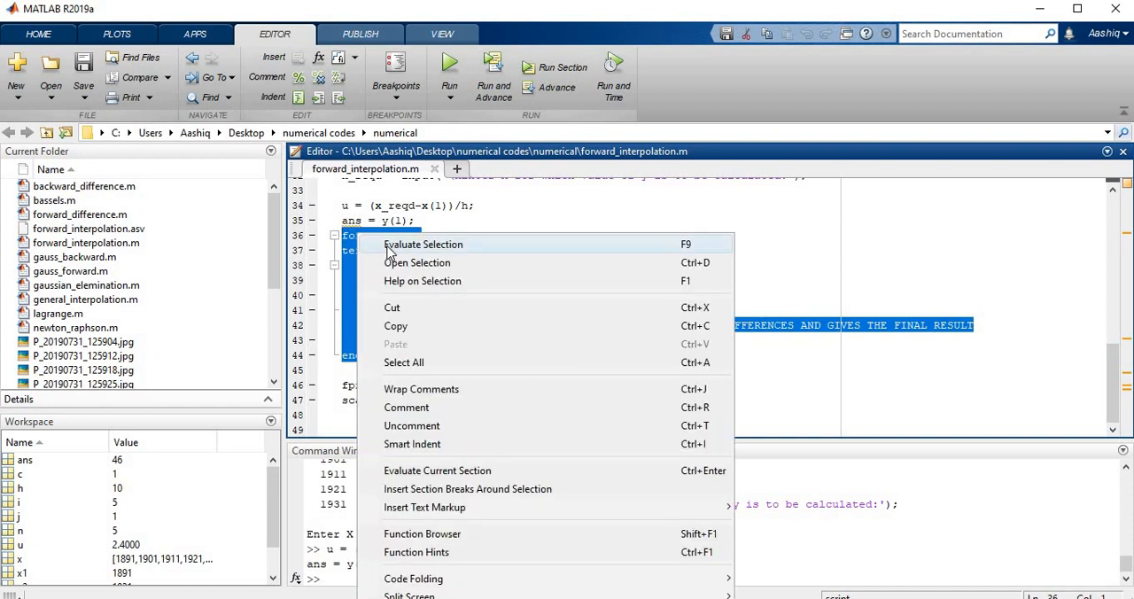
# Evaluate the loop and lines 46–49, printing 86.1488 and plotting the scatter figure
pyautogui.click(422, 244)
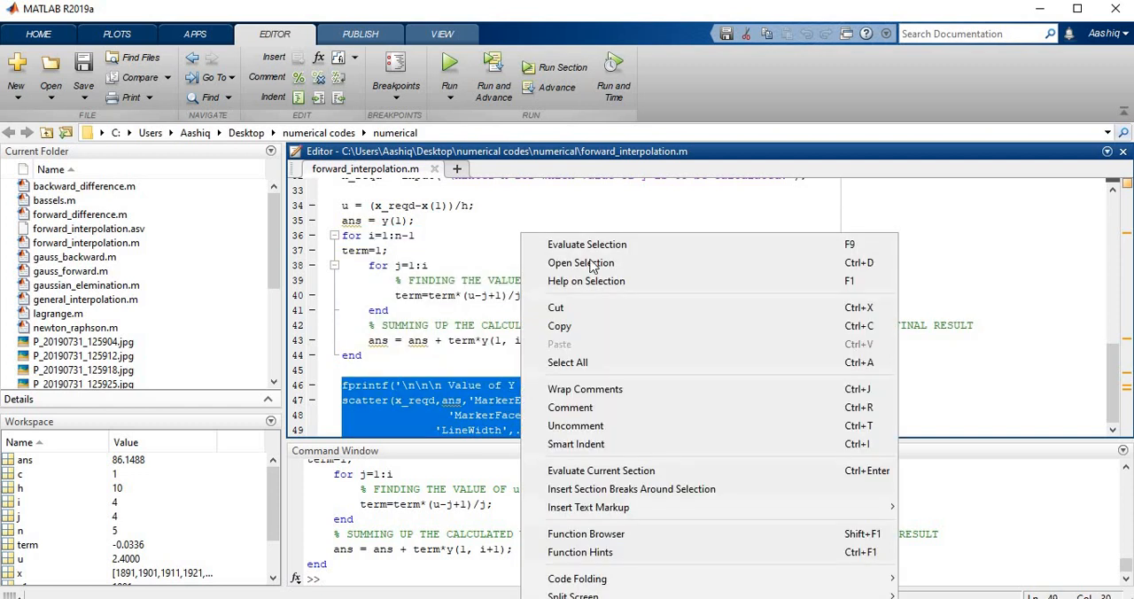
pyautogui.click(586, 244)
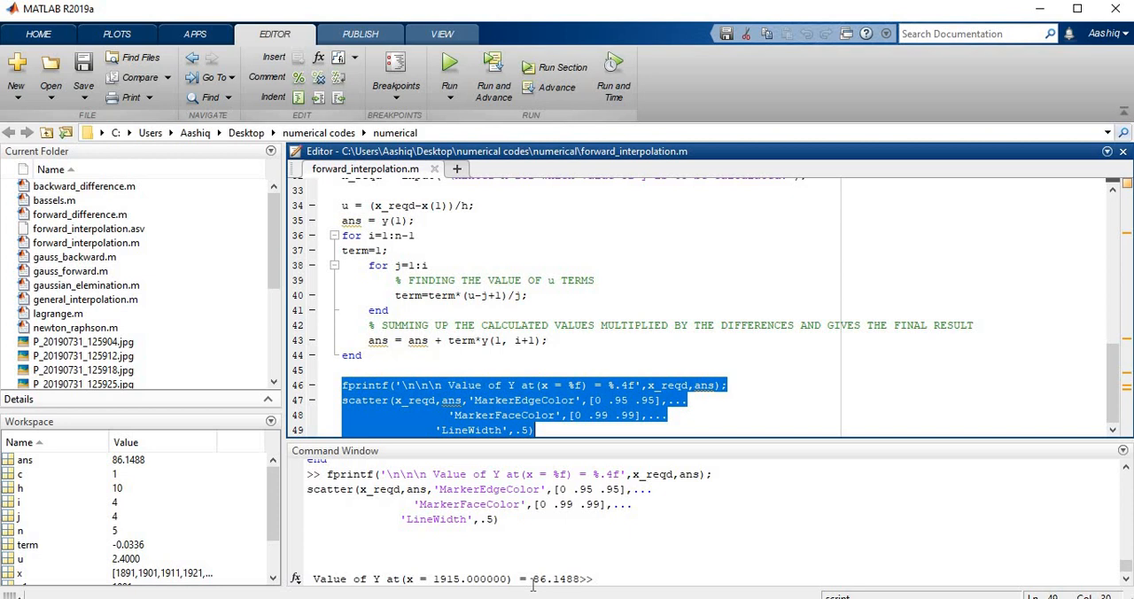
pyautogui.moveTo(647, 570)
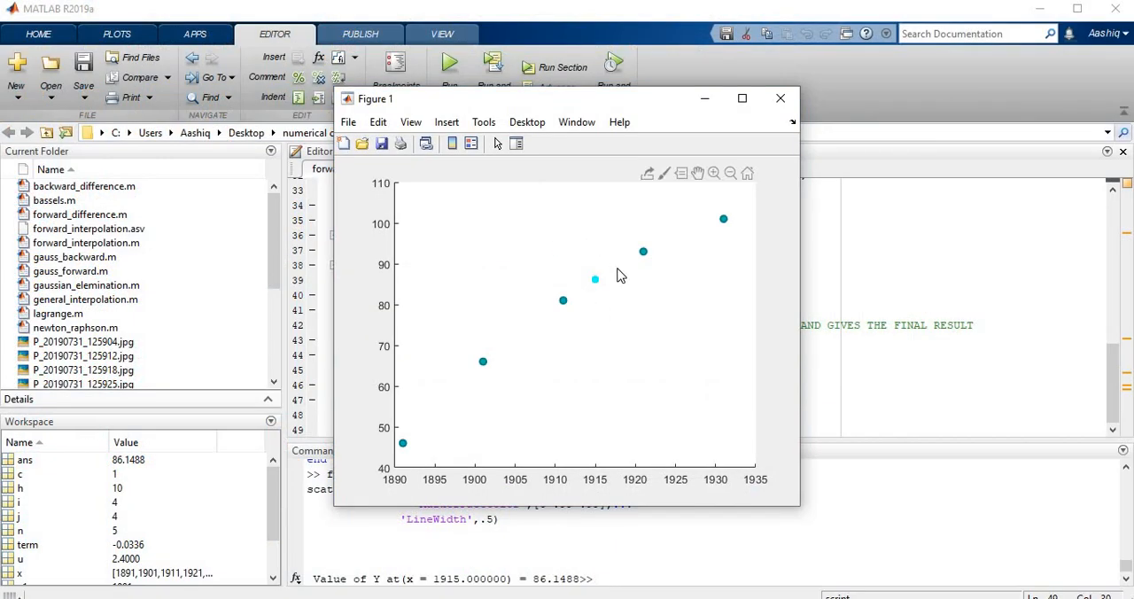
pyautogui.moveTo(592, 296)
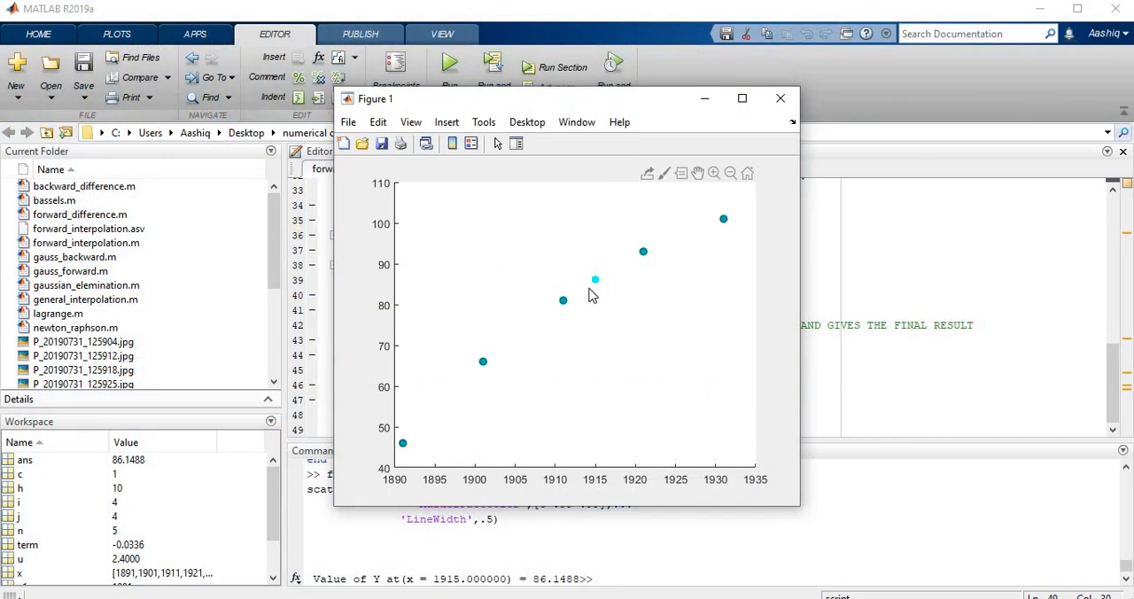
pyautogui.moveTo(589, 291)
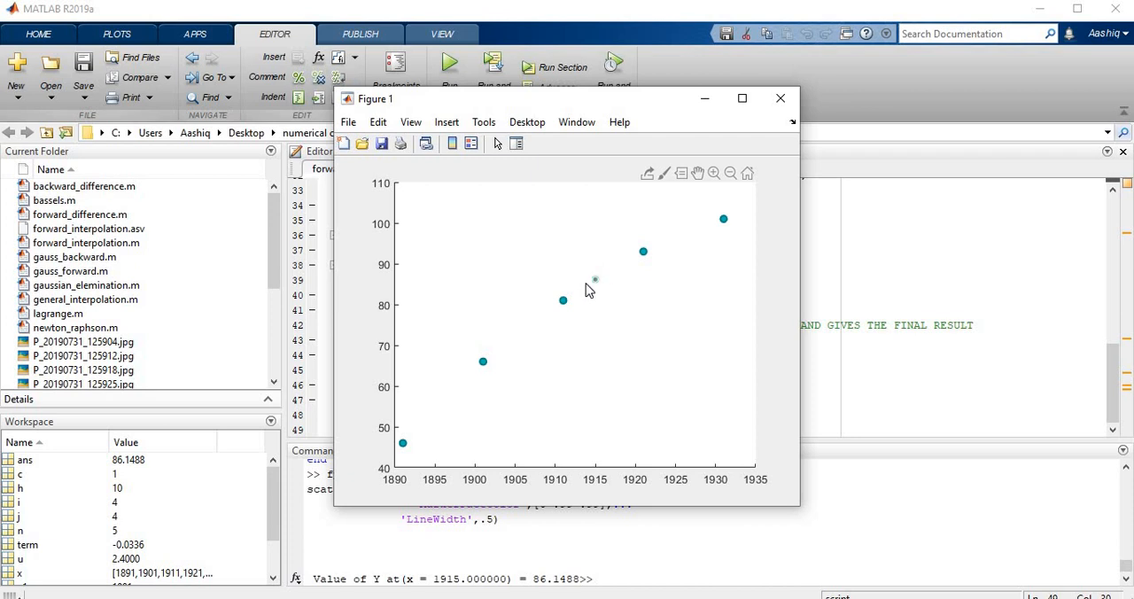